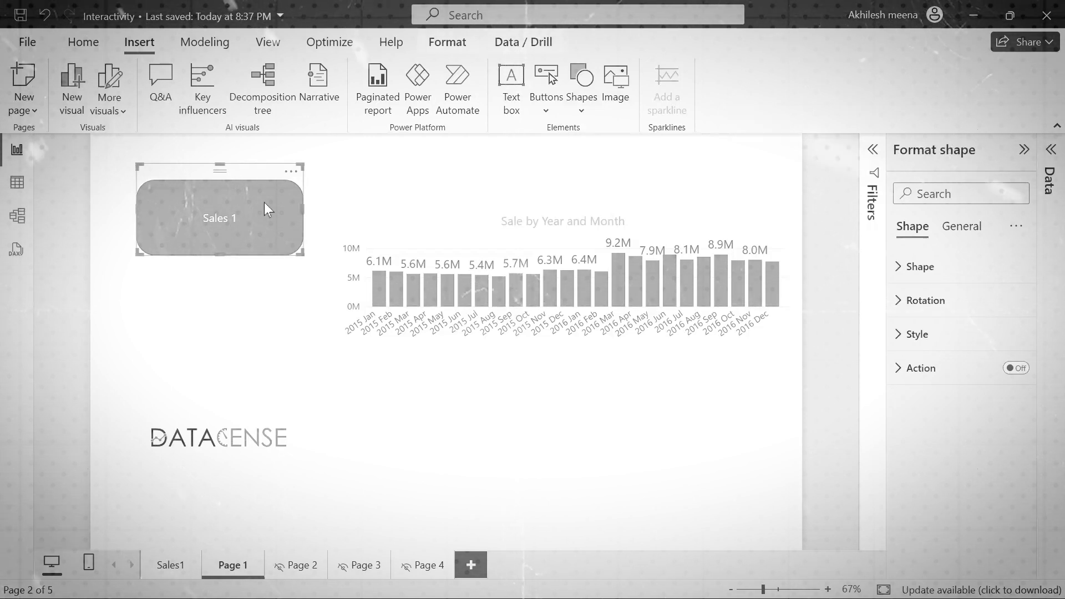
pyautogui.moveTo(238, 216)
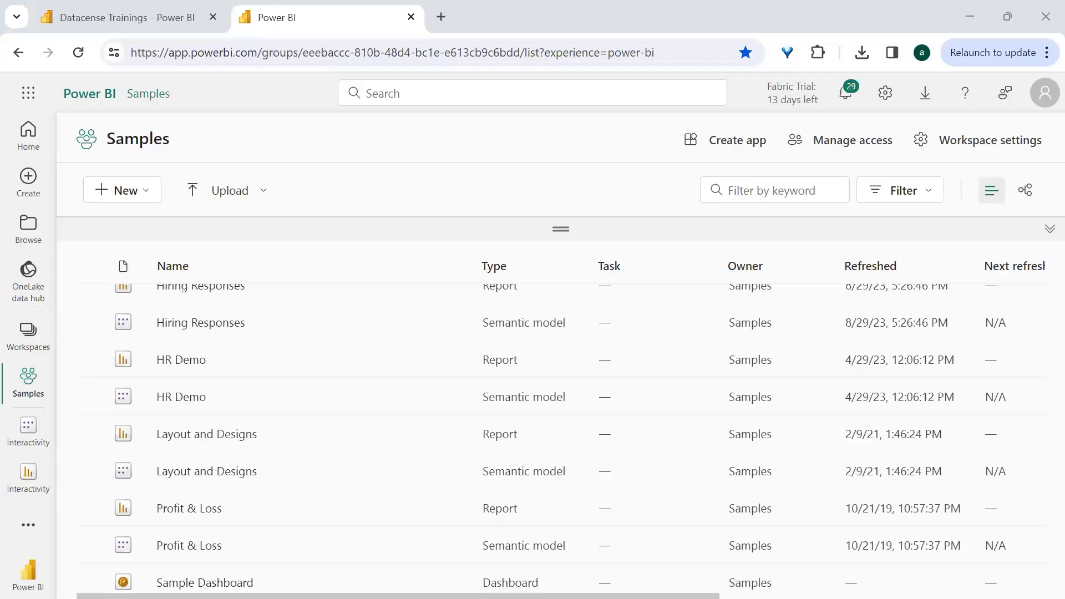
pyautogui.moveTo(594, 116)
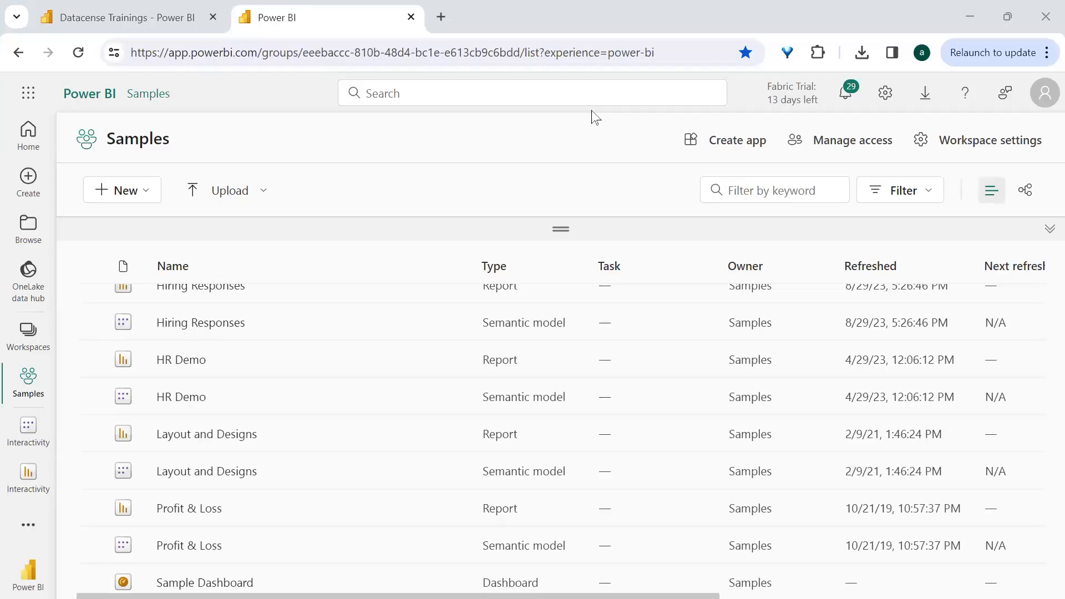
pyautogui.moveTo(861, 228)
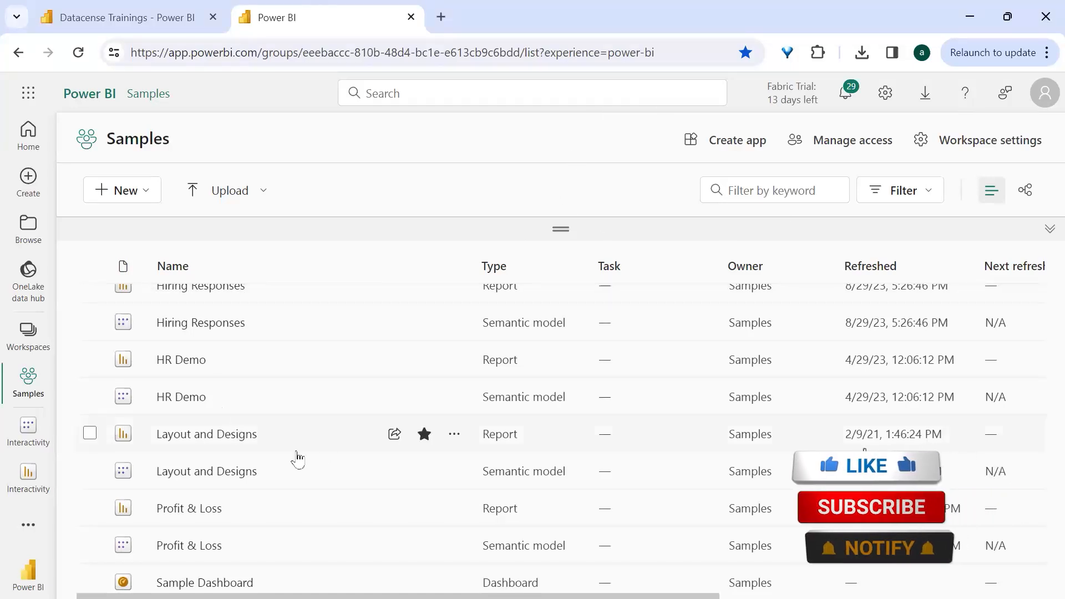
# - Open the Sample Pharmacy Chain report from the Samples list
pyautogui.scroll(-3)
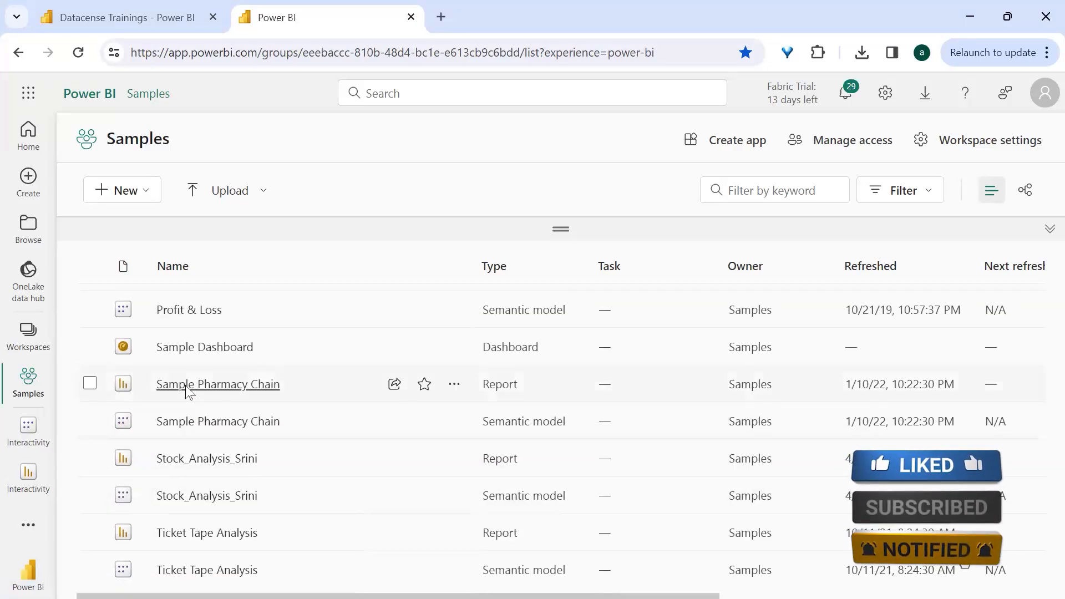
pyautogui.click(218, 384)
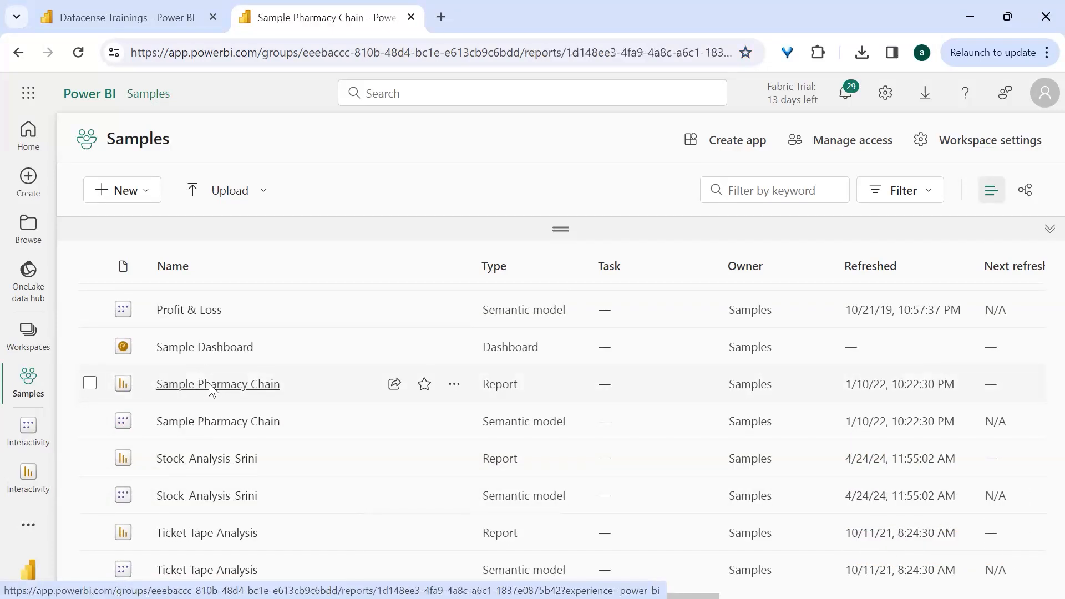
pyautogui.click(218, 384)
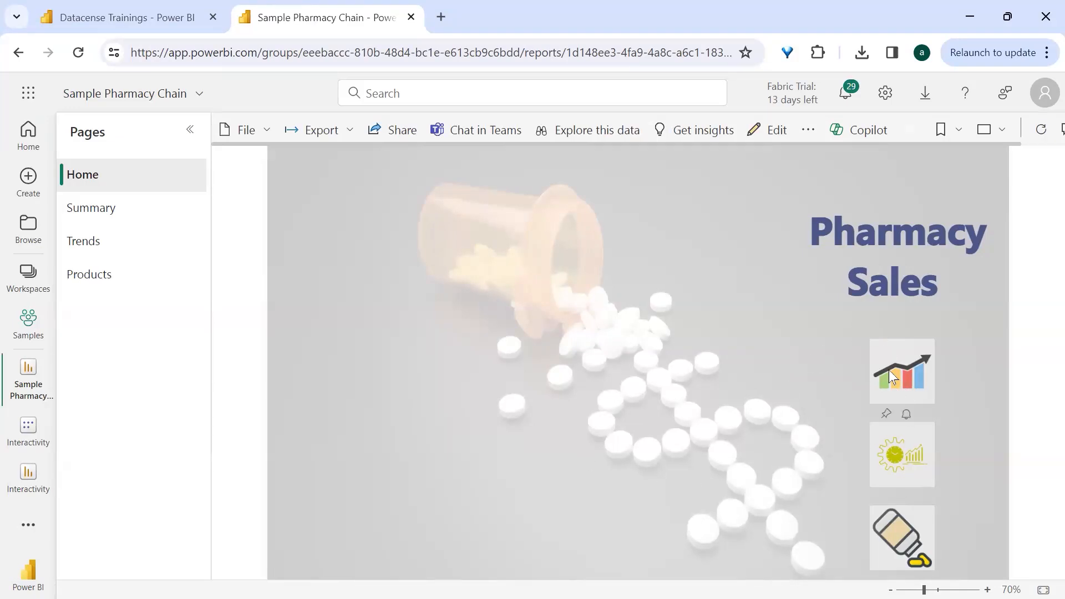
pyautogui.moveTo(902, 371)
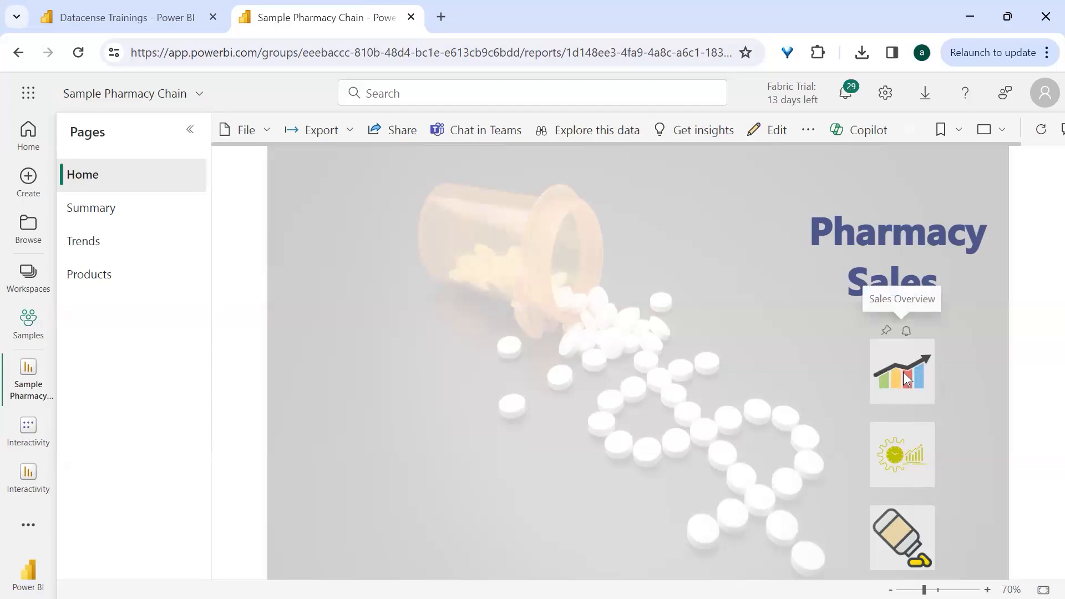
pyautogui.moveTo(87, 218)
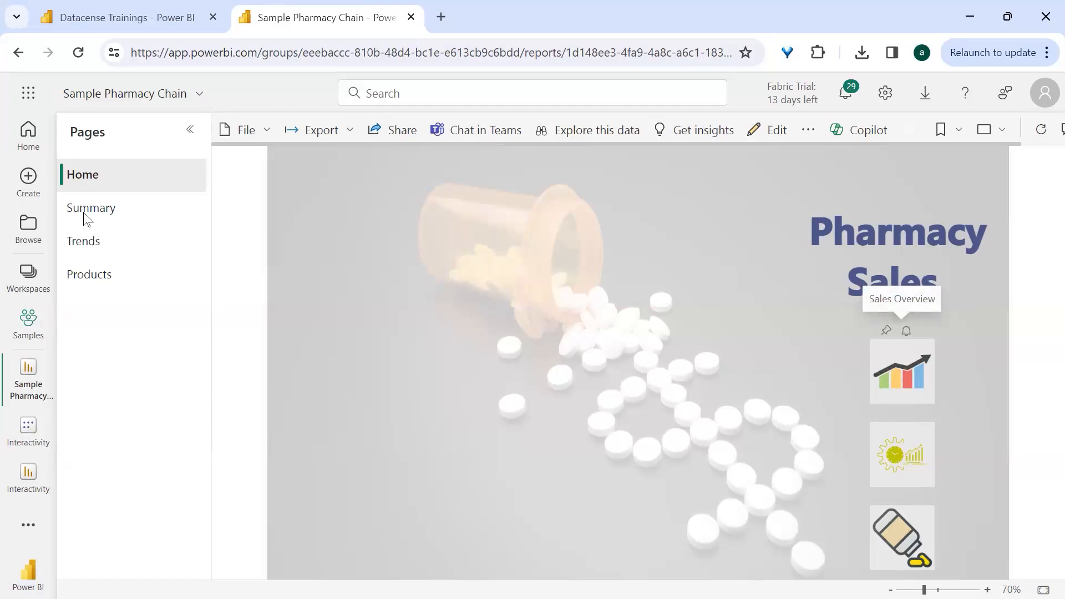
# - View the Summary page, return to Home, and try the Product Sales navigation button
pyautogui.click(90, 208)
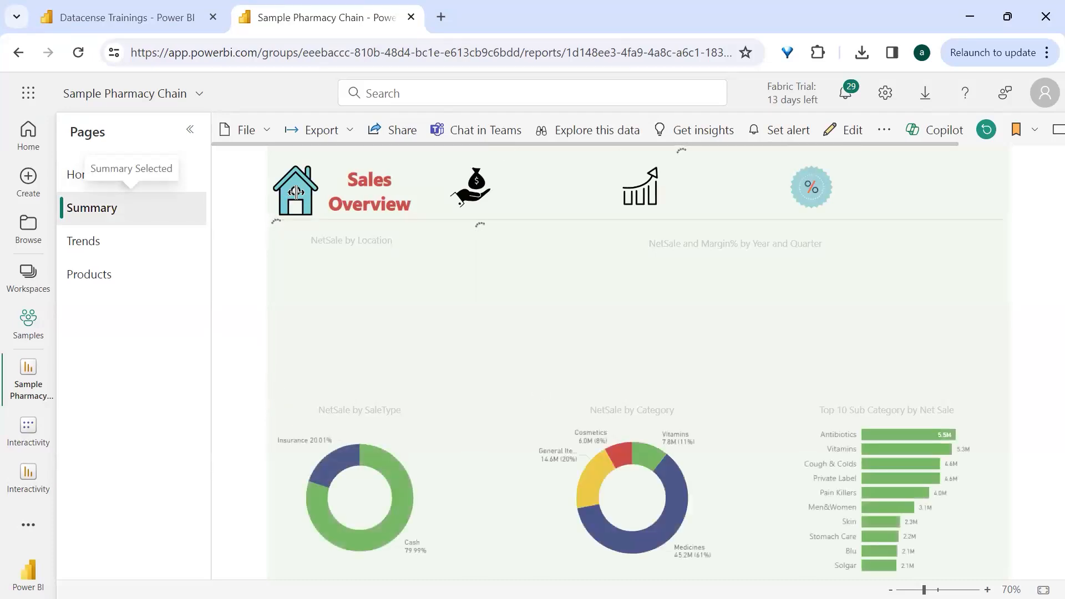
pyautogui.click(82, 175)
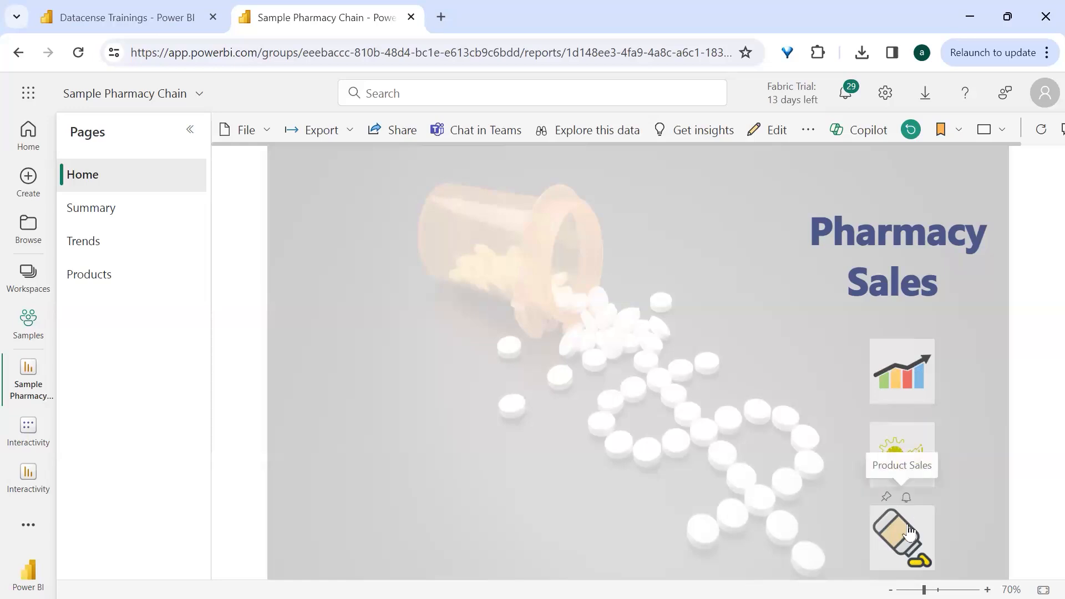
pyautogui.click(901, 537)
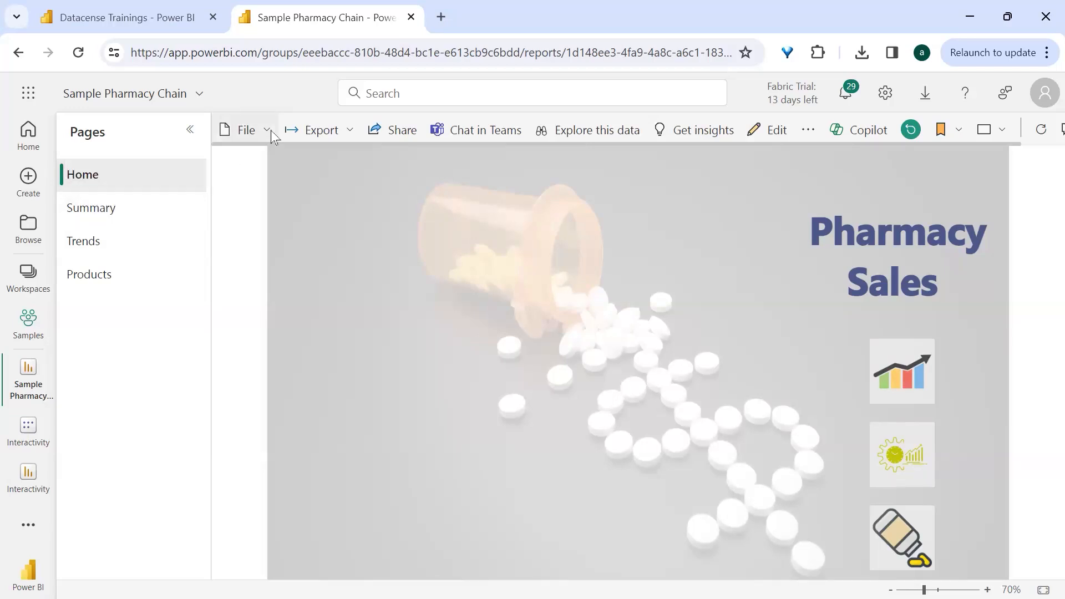
# - Export the report page as embedded live data for PowerPoint and copy its link
pyautogui.click(321, 129)
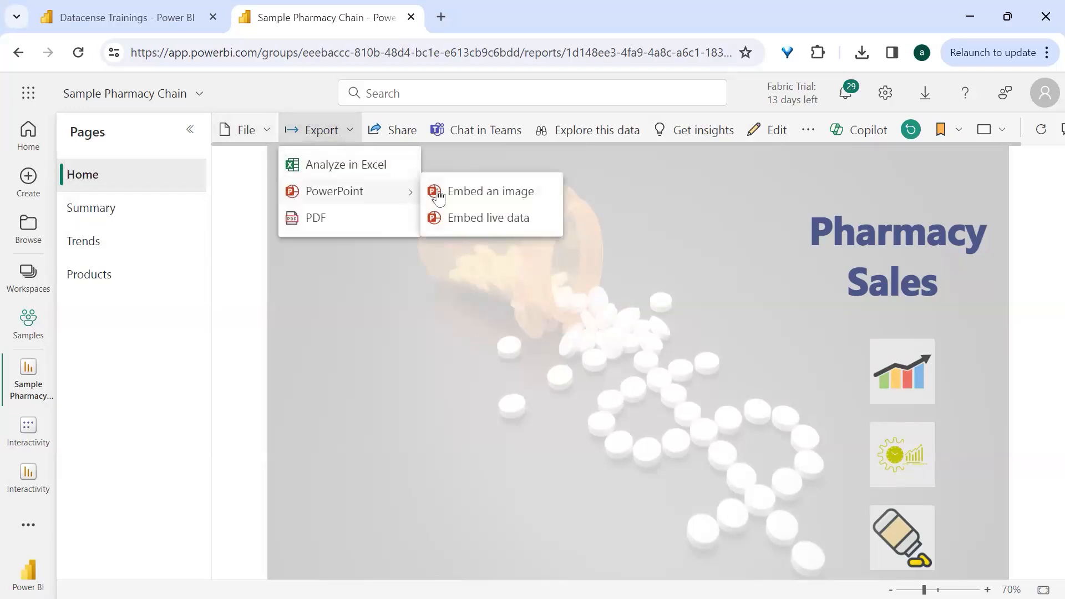
pyautogui.click(488, 217)
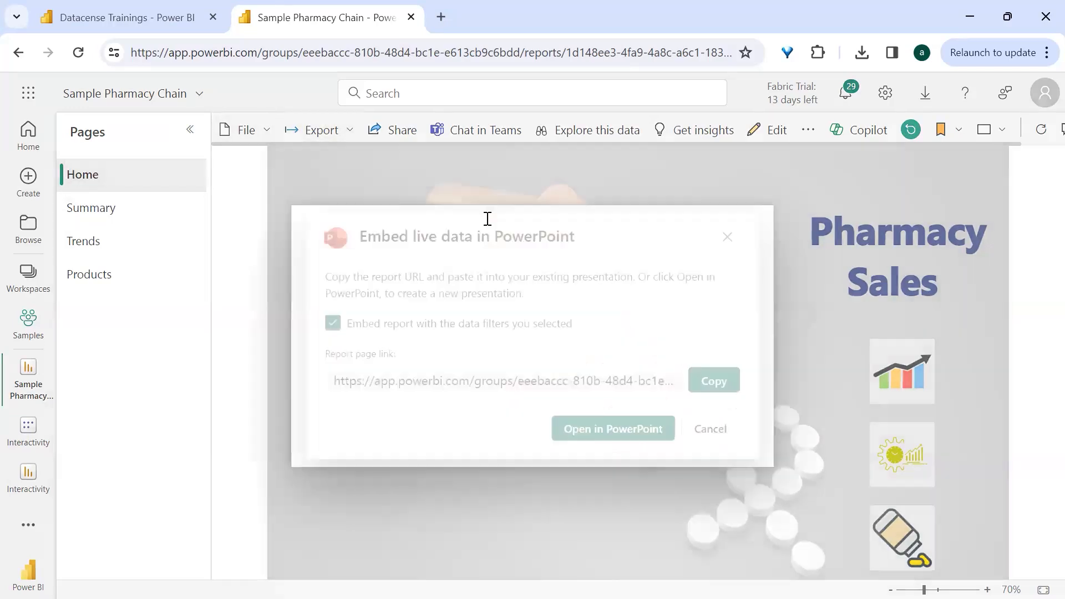
pyautogui.click(725, 383)
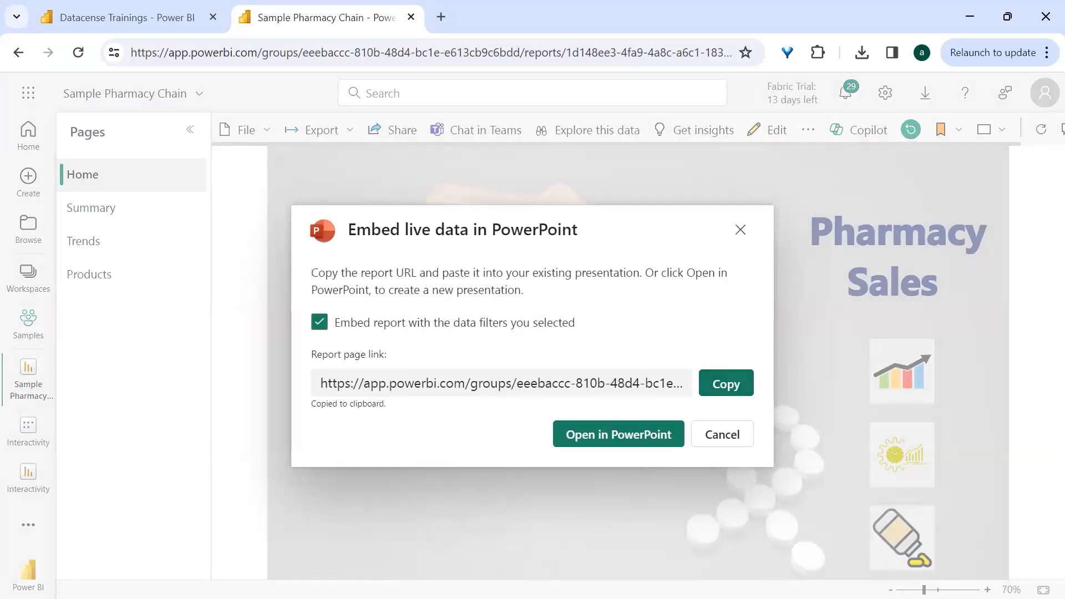
pyautogui.click(617, 434)
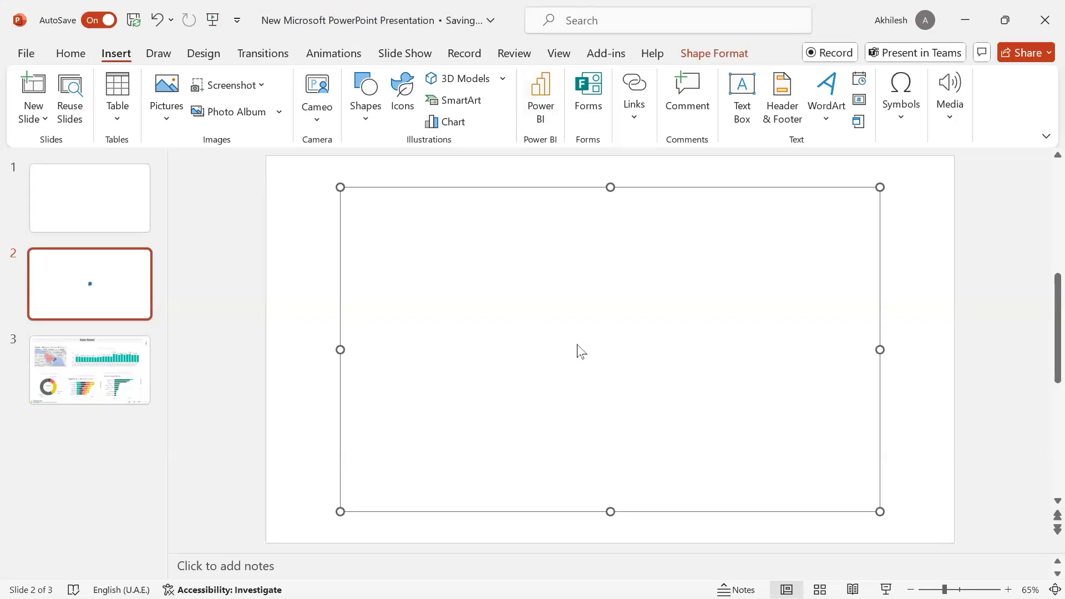
pyautogui.moveTo(578, 364)
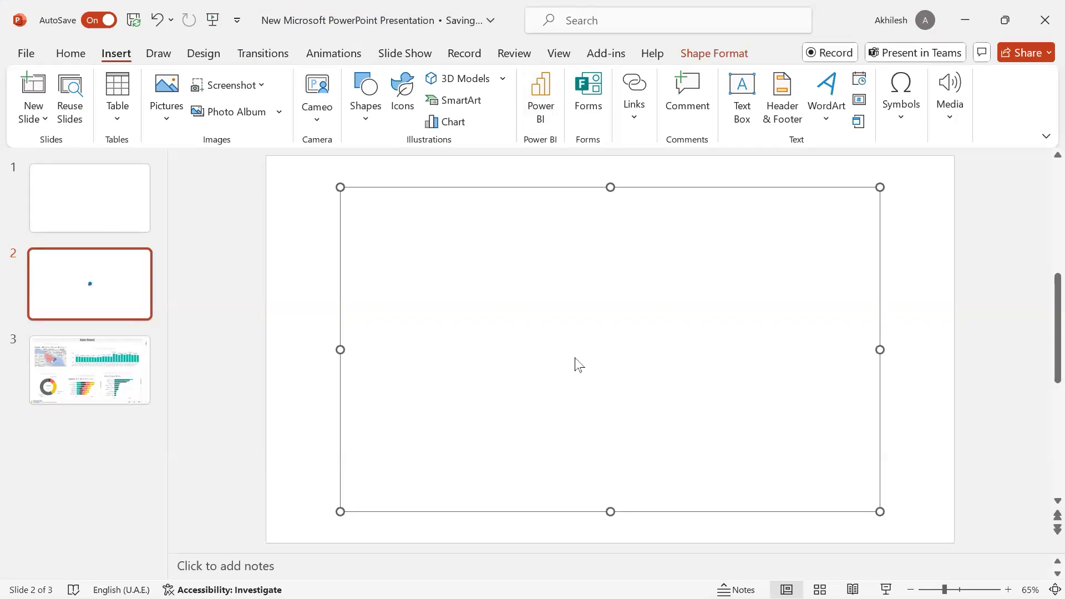
# - Insert the pasted report link via the Power BI add-in on slide 2, then test Sales Overview
pyautogui.click(540, 95)
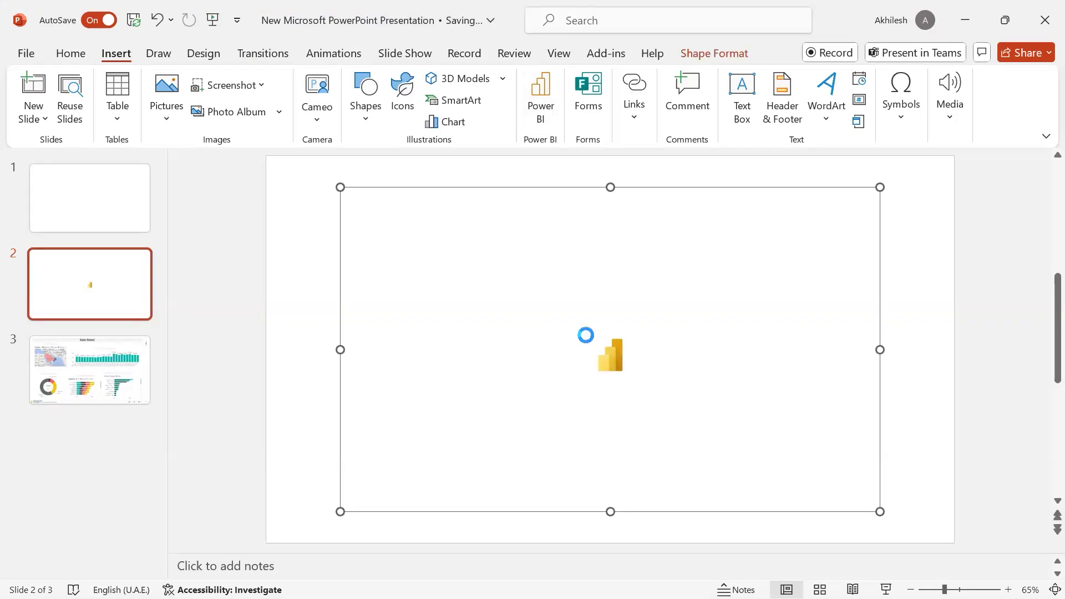
pyautogui.click(540, 94)
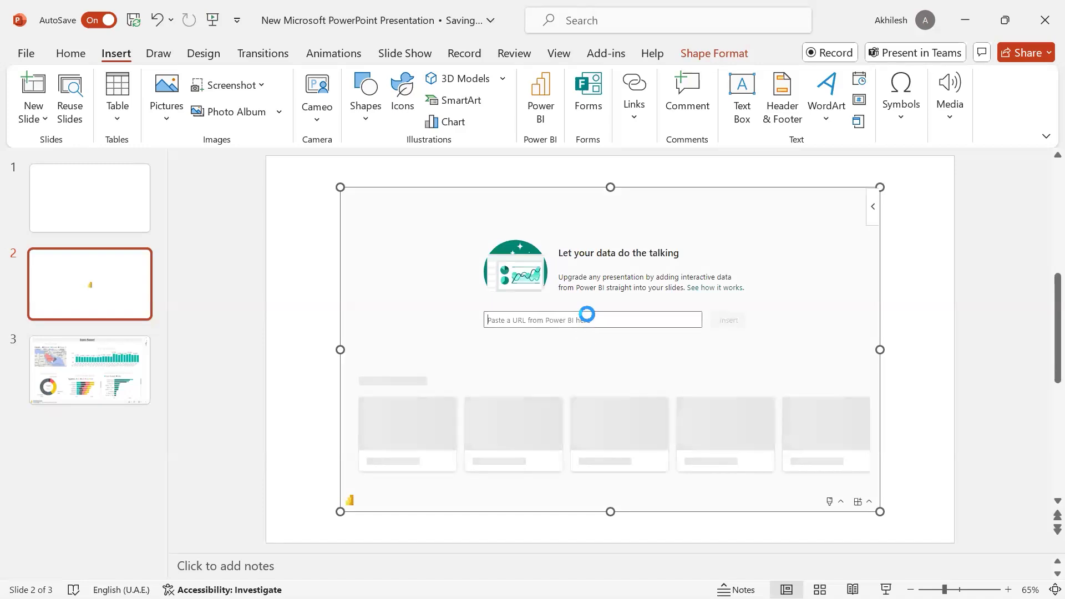
pyautogui.write('d6f3a4-15ae-408e-8e27-ace4499c9b2c&fromEntryPoint=export')
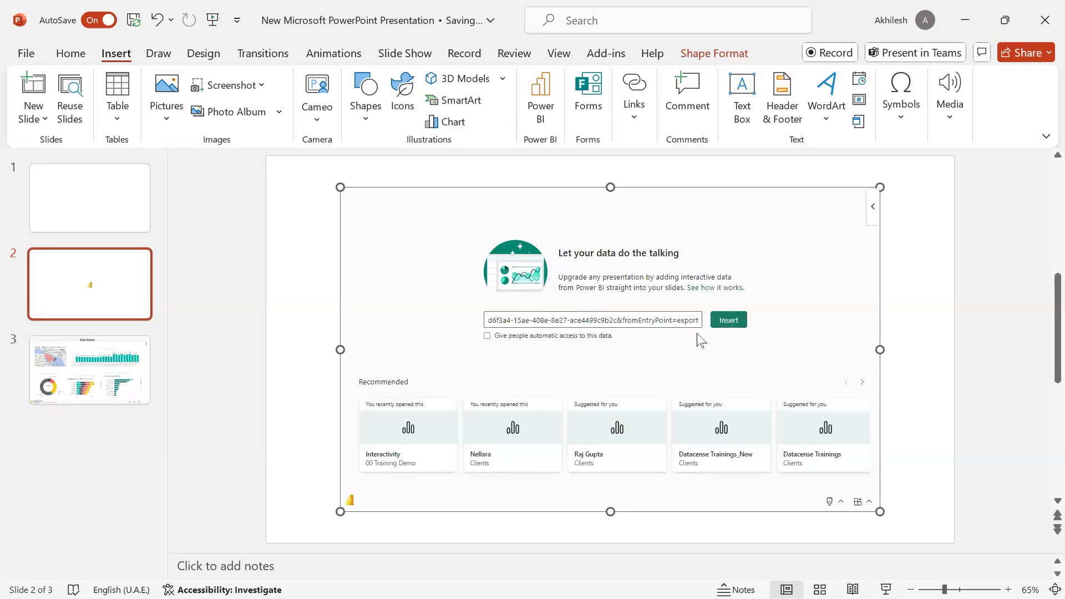
pyautogui.click(727, 320)
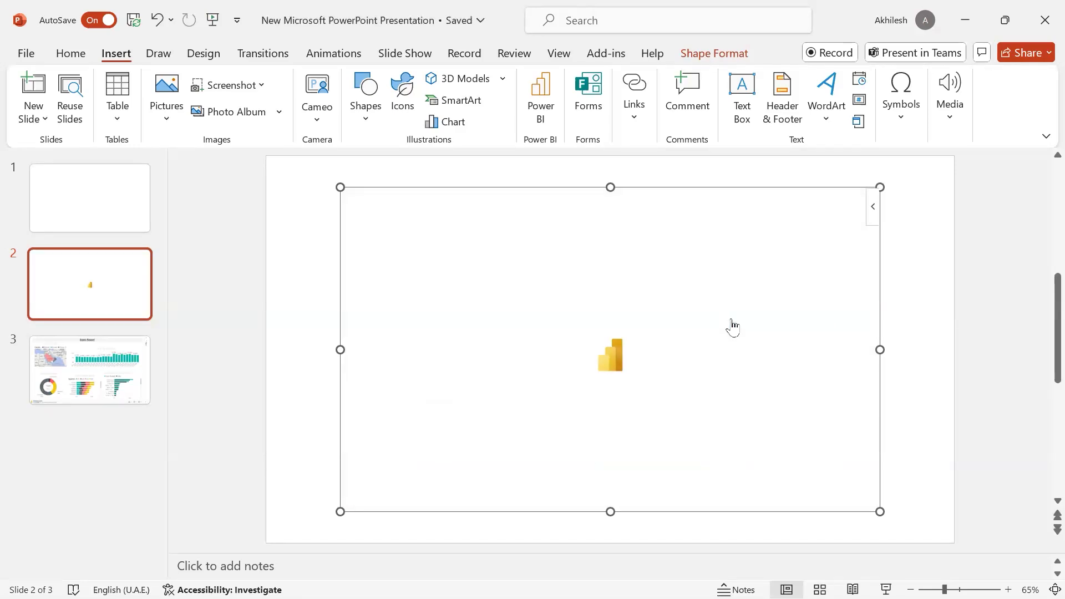
pyautogui.moveTo(881, 352)
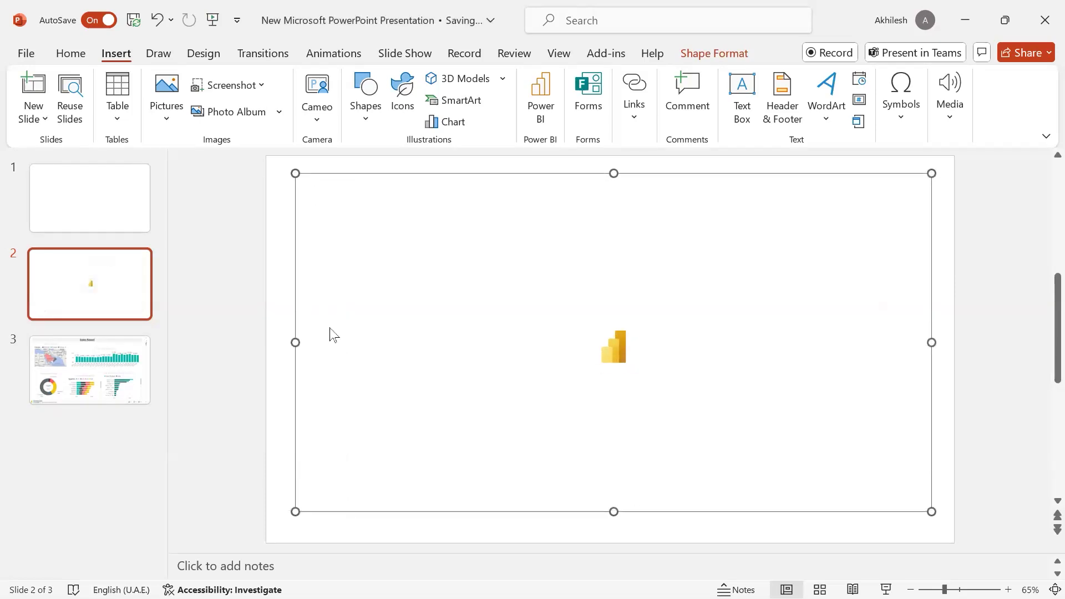
pyautogui.moveTo(966, 236)
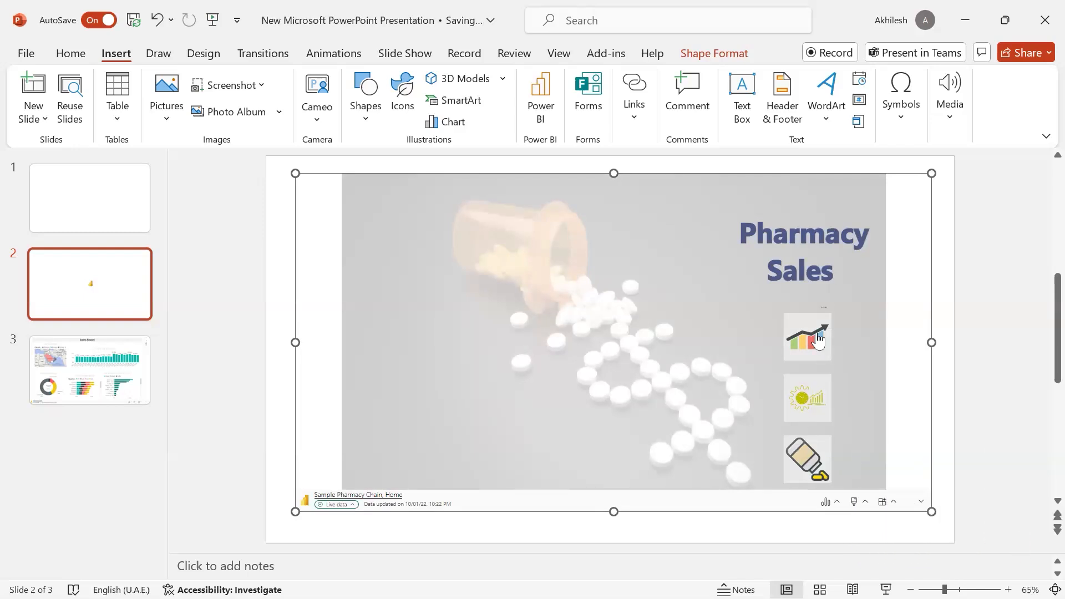
pyautogui.moveTo(820, 339)
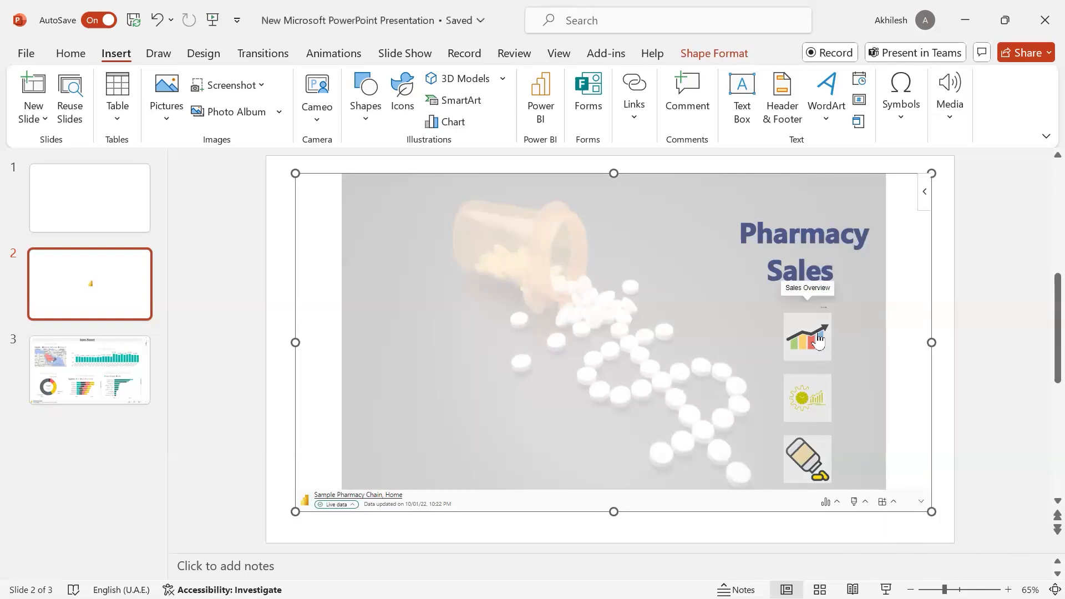
pyautogui.click(808, 338)
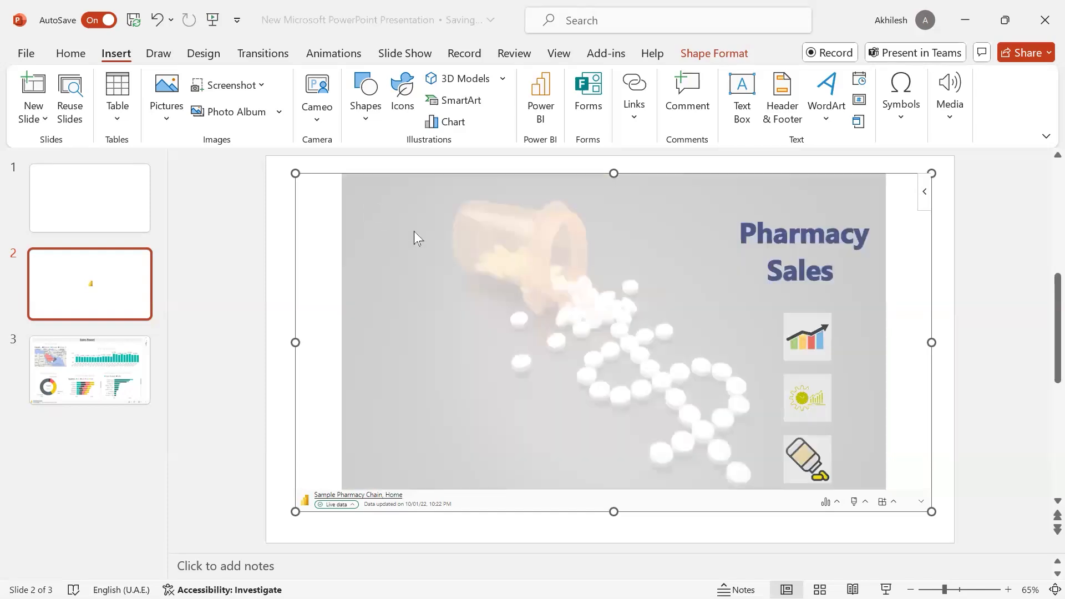
pyautogui.moveTo(823, 467)
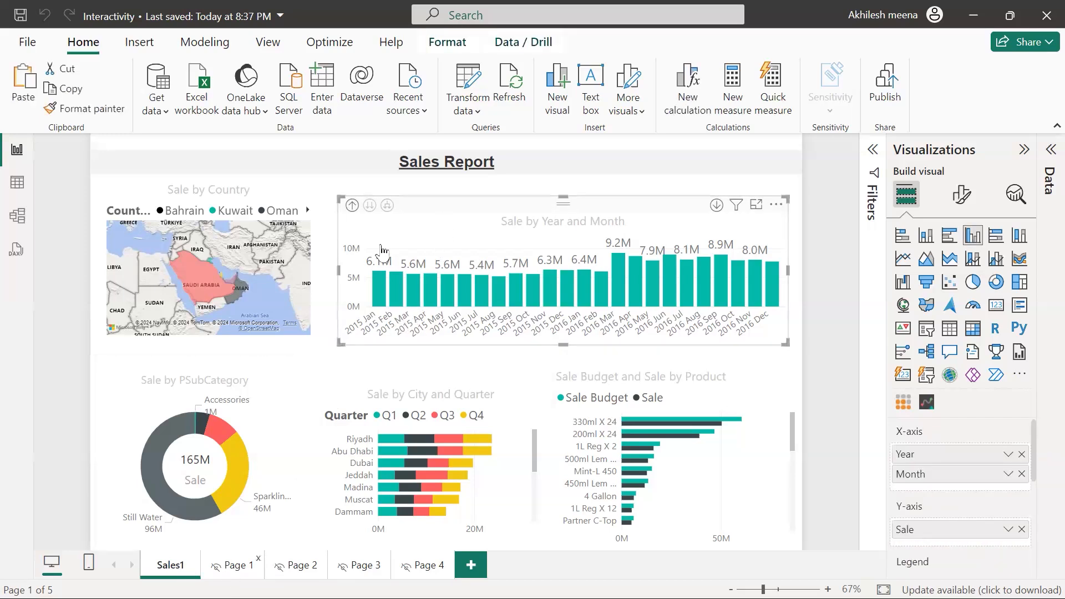
# - Add a rounded rectangle from the Insert Shapes list beside the Sale by Year and Month chart
pyautogui.rightClick(238, 565)
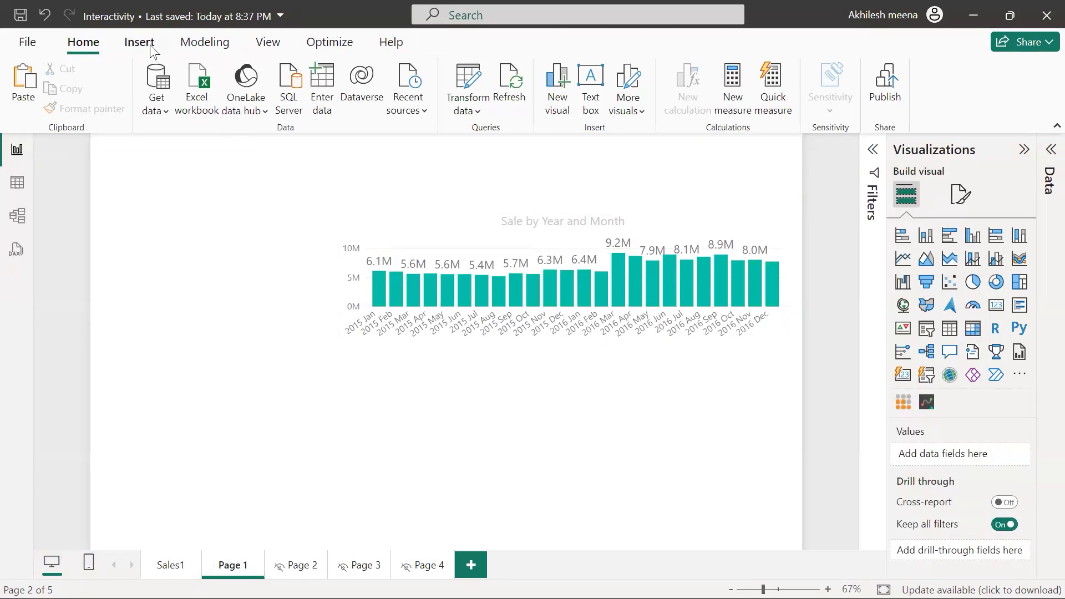
pyautogui.click(139, 42)
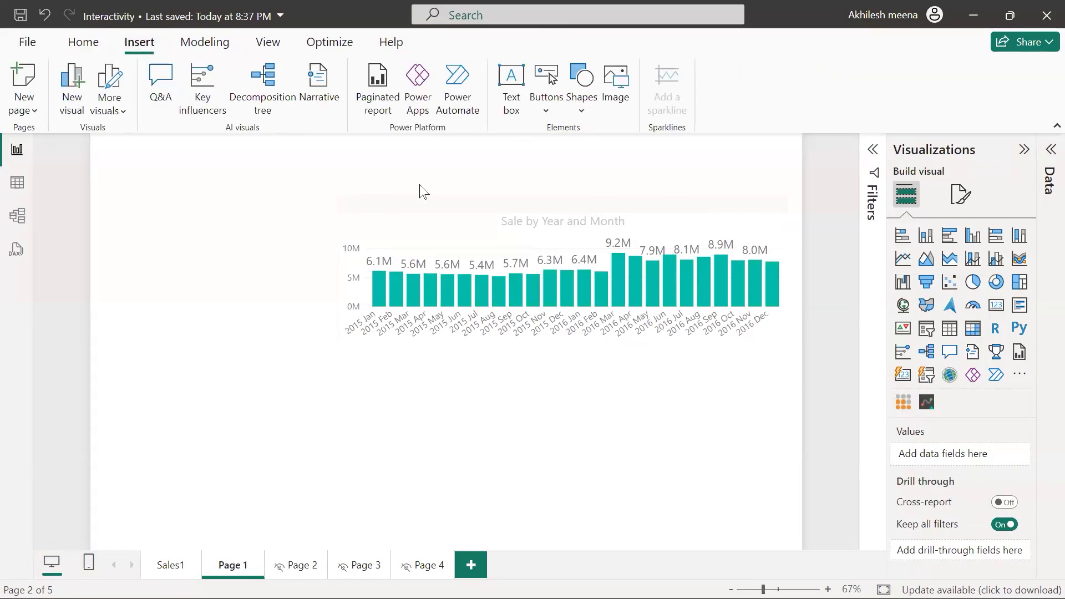
pyautogui.click(581, 88)
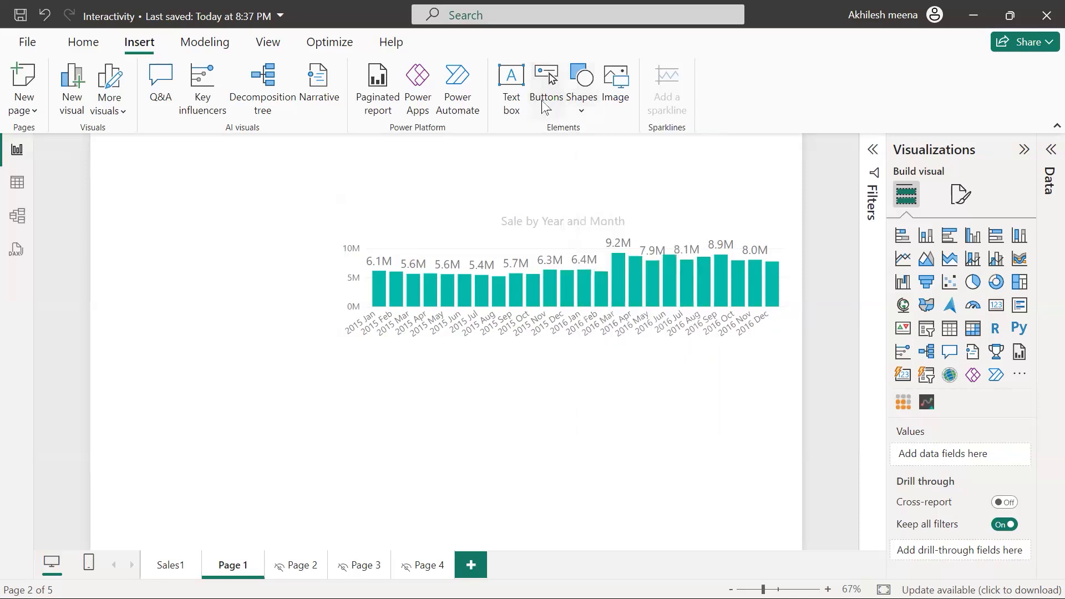
pyautogui.click(581, 88)
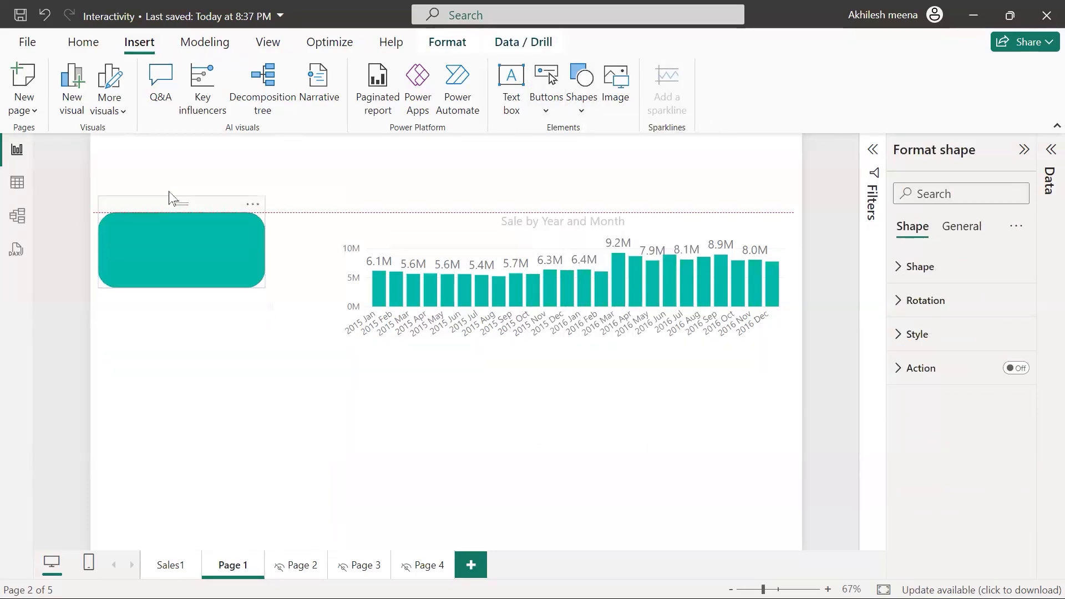
# - Move the shape to the page's top left and label it 'Sales 1'
pyautogui.moveTo(182, 249); pyautogui.dragTo(220, 211)
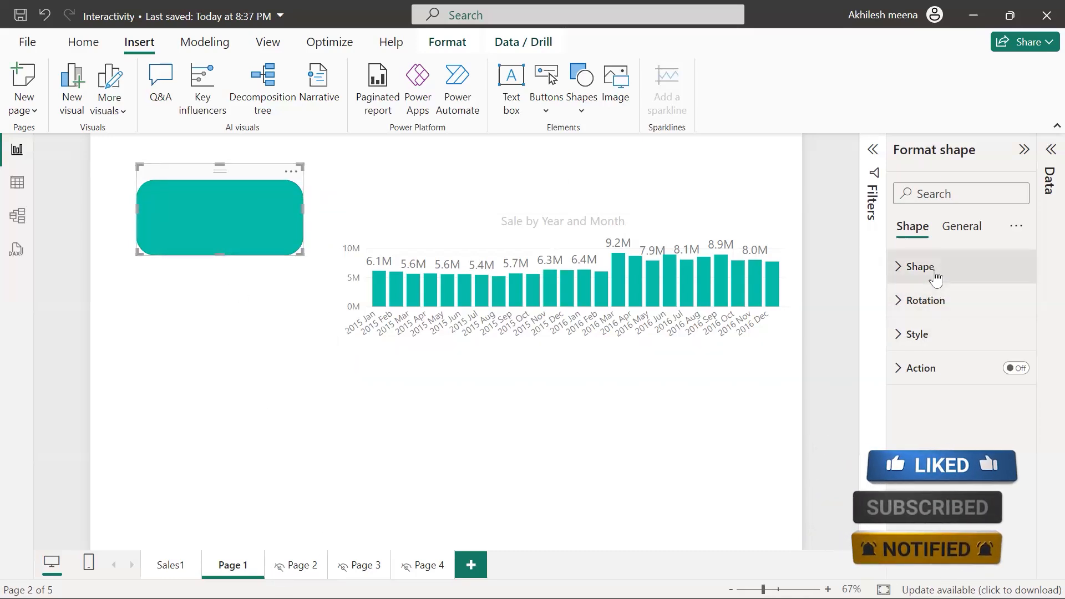
pyautogui.click(921, 266)
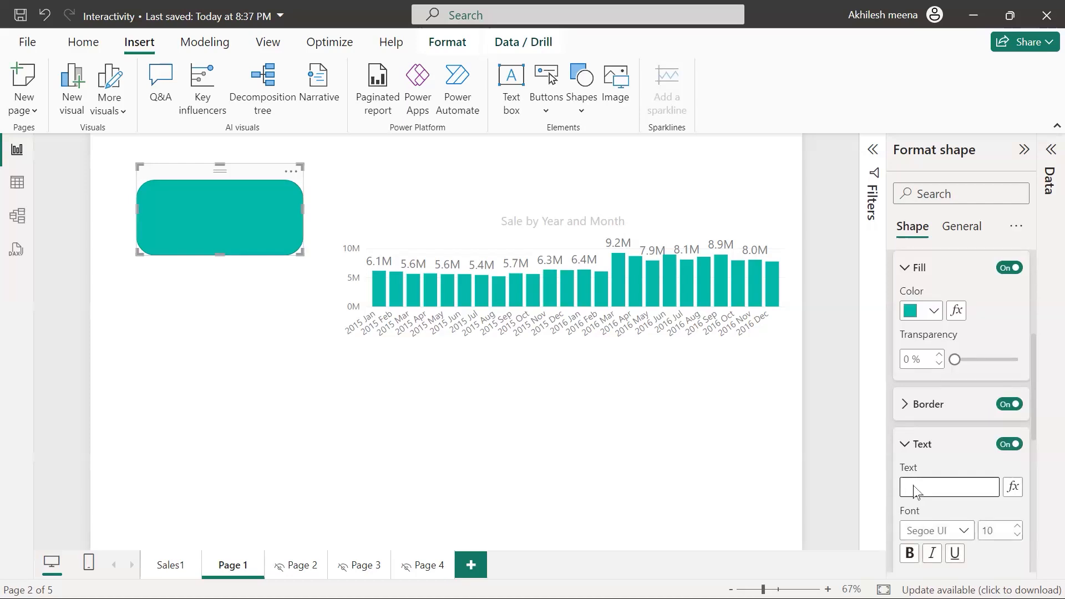
pyautogui.write('Sales 1')
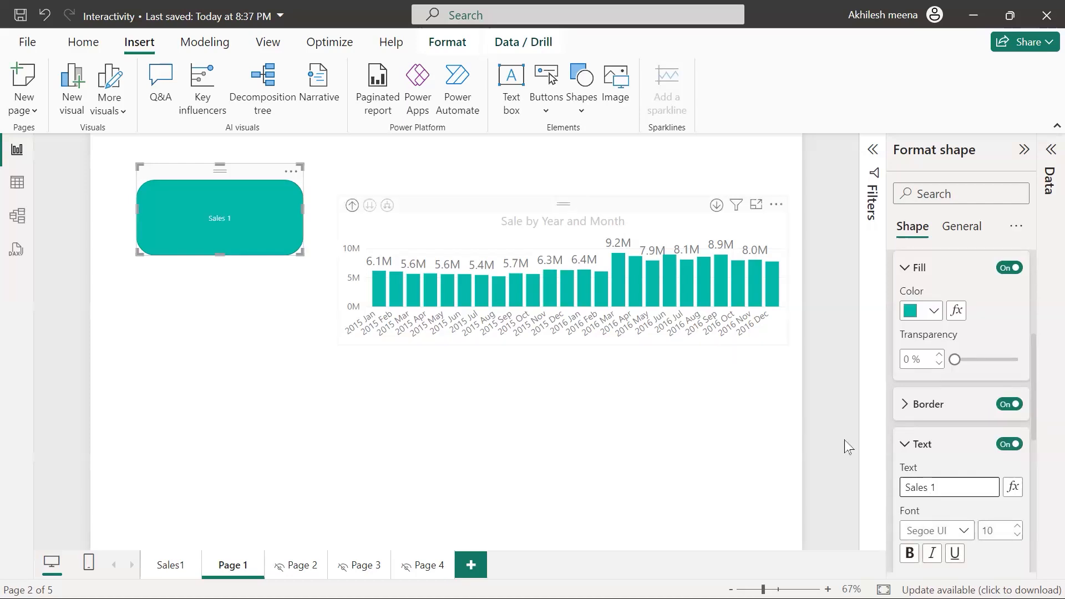
pyautogui.click(994, 531)
pyautogui.write('15')
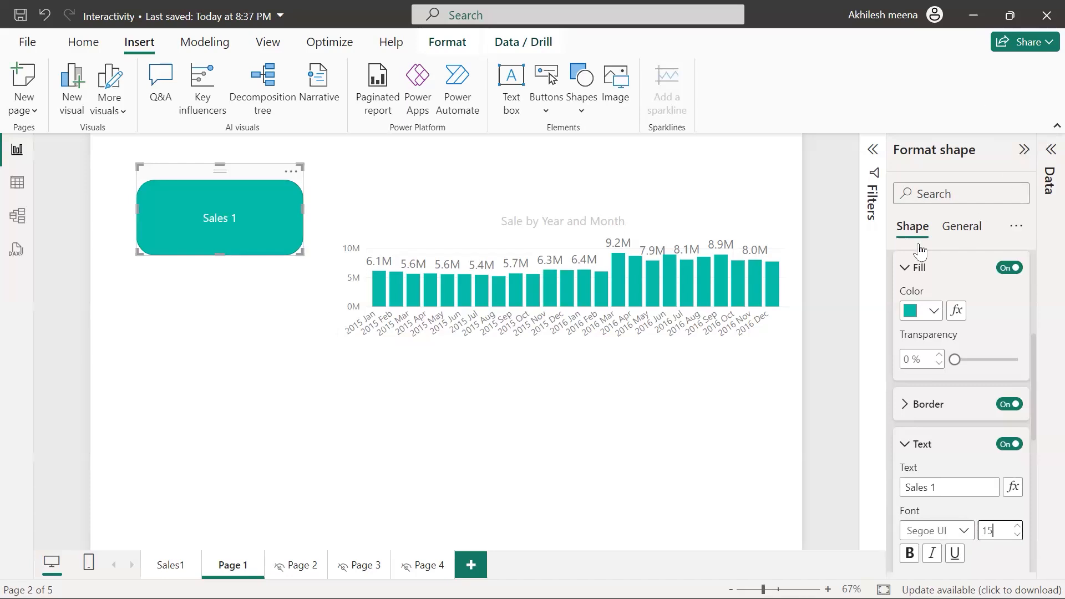
# - Enlarge the label font size to 15 and review the shape settings
pyautogui.click(905, 267)
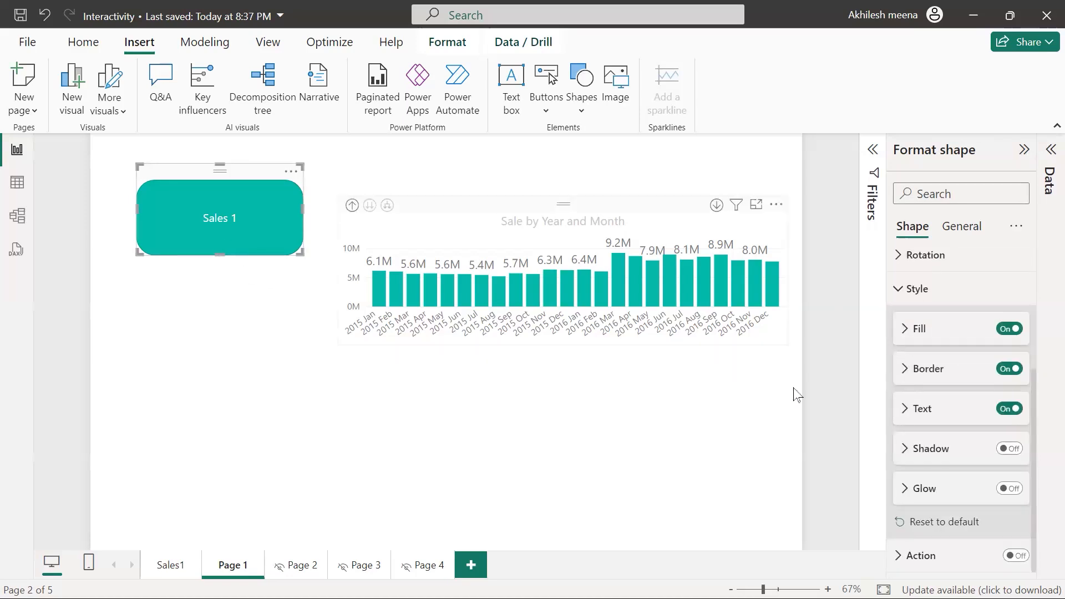
pyautogui.click(919, 267)
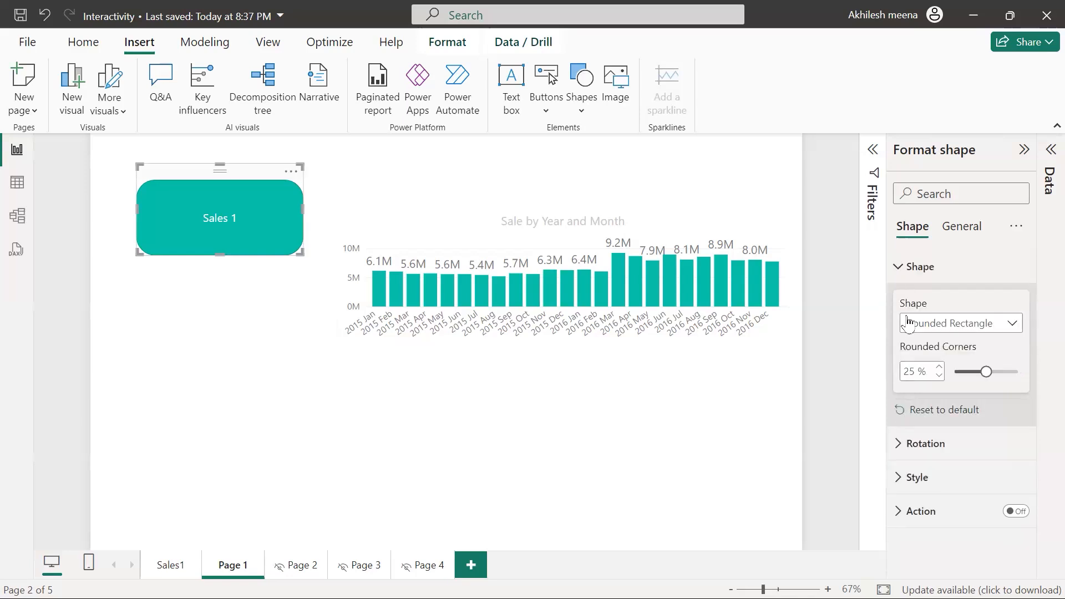
pyautogui.click(919, 266)
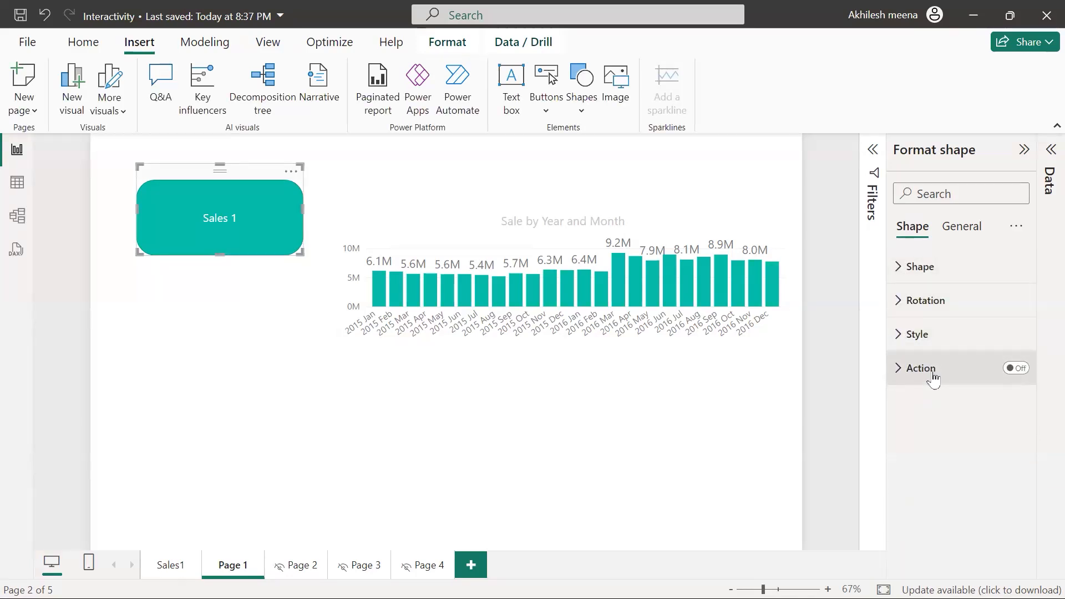
pyautogui.moveTo(236, 311)
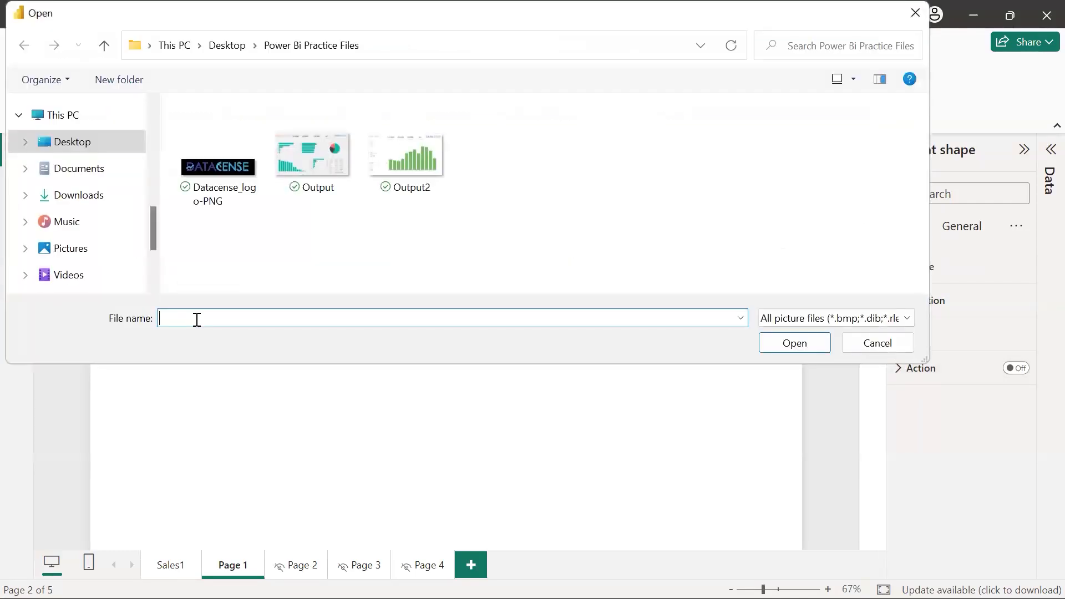
# - Insert the Datacense_logo-PNG image below the Sales 1 shape and switch its Action on
pyautogui.click(218, 154)
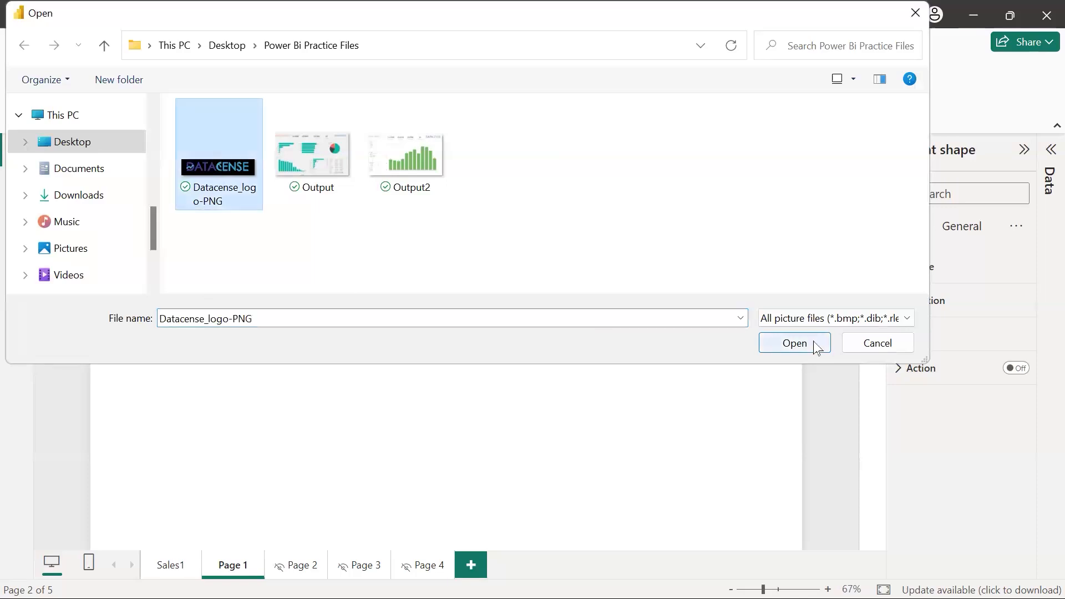
pyautogui.click(793, 343)
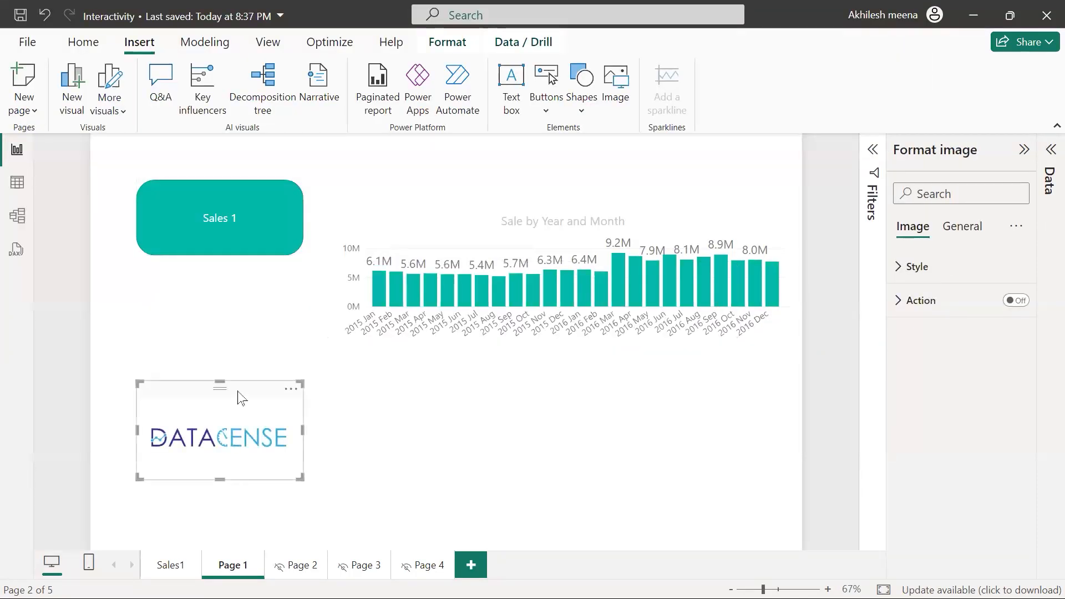
pyautogui.moveTo(958, 304)
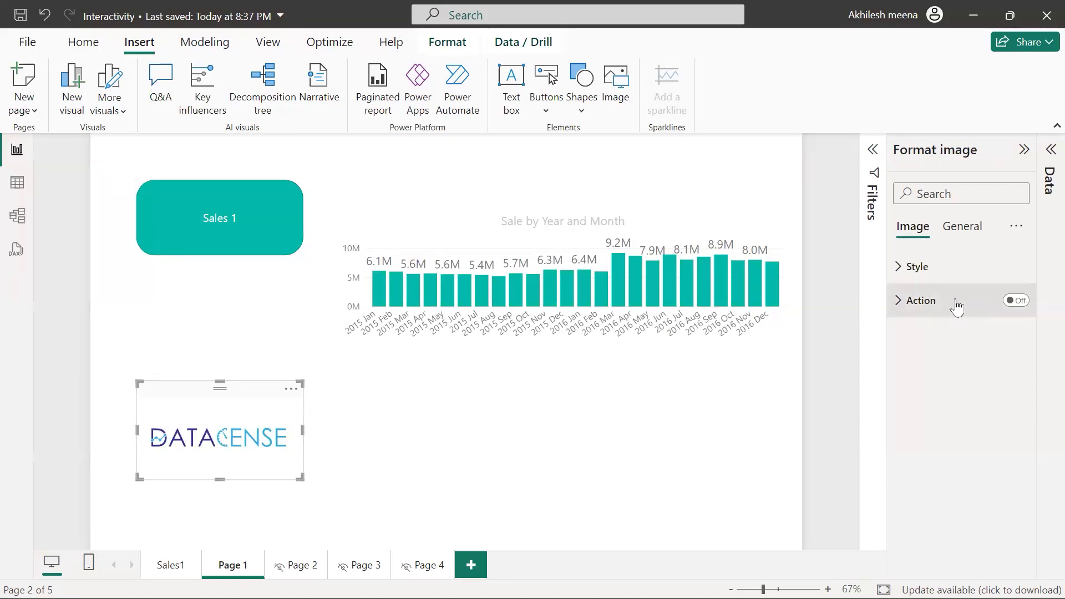
pyautogui.moveTo(974, 325)
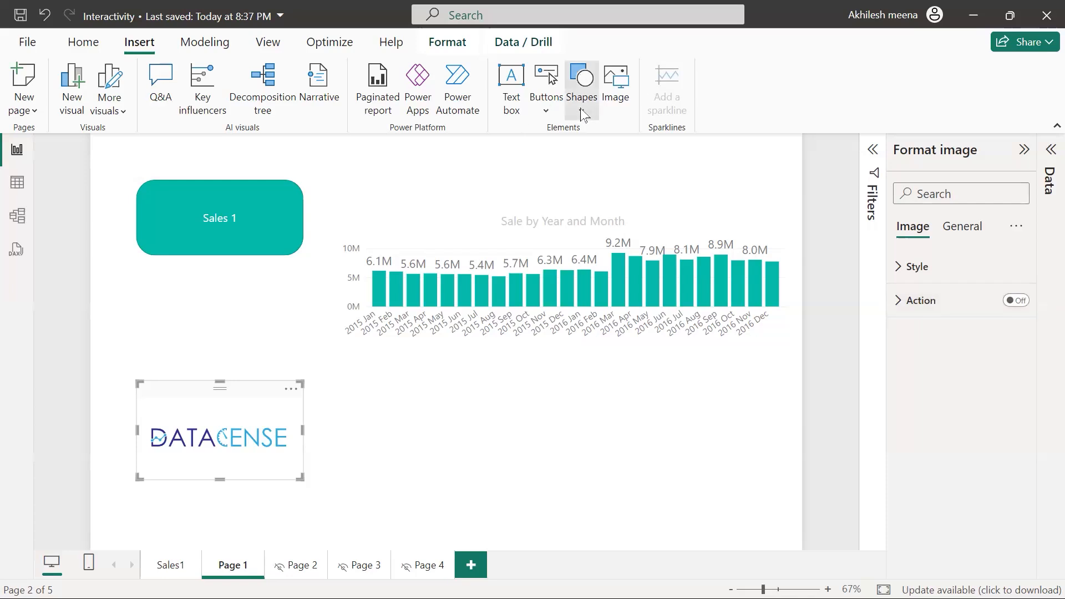
pyautogui.click(581, 111)
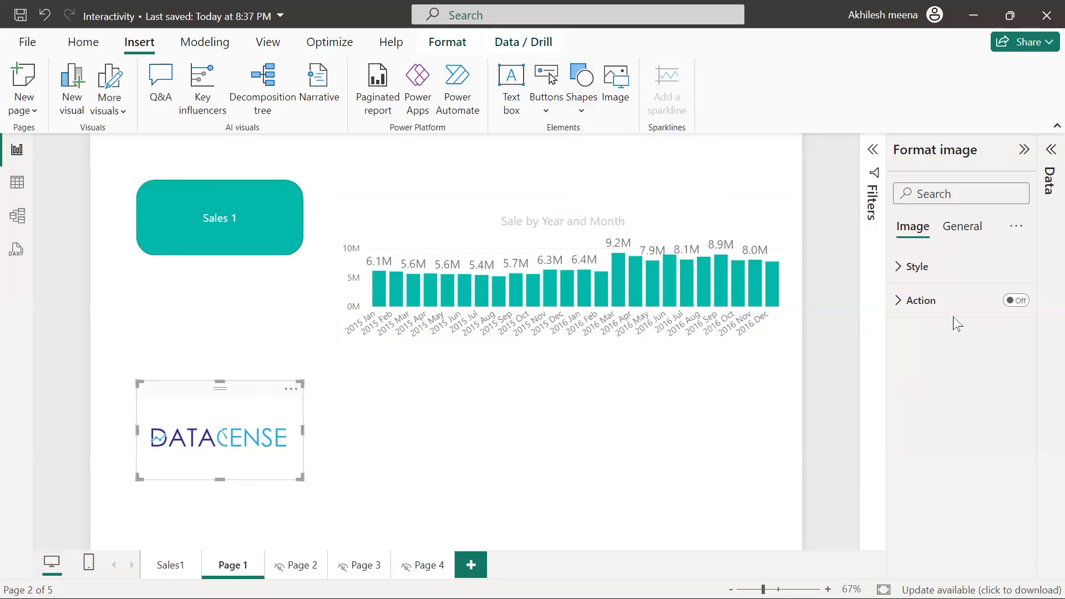
pyautogui.click(1016, 300)
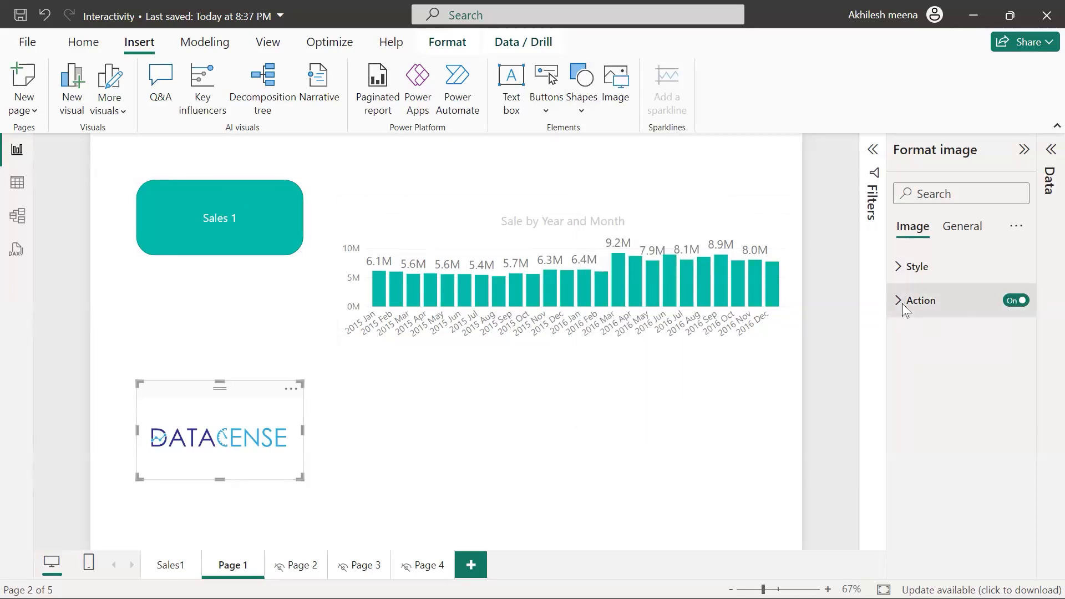
# - Set the logo's action type to Page navigation and choose its destination page
pyautogui.click(921, 301)
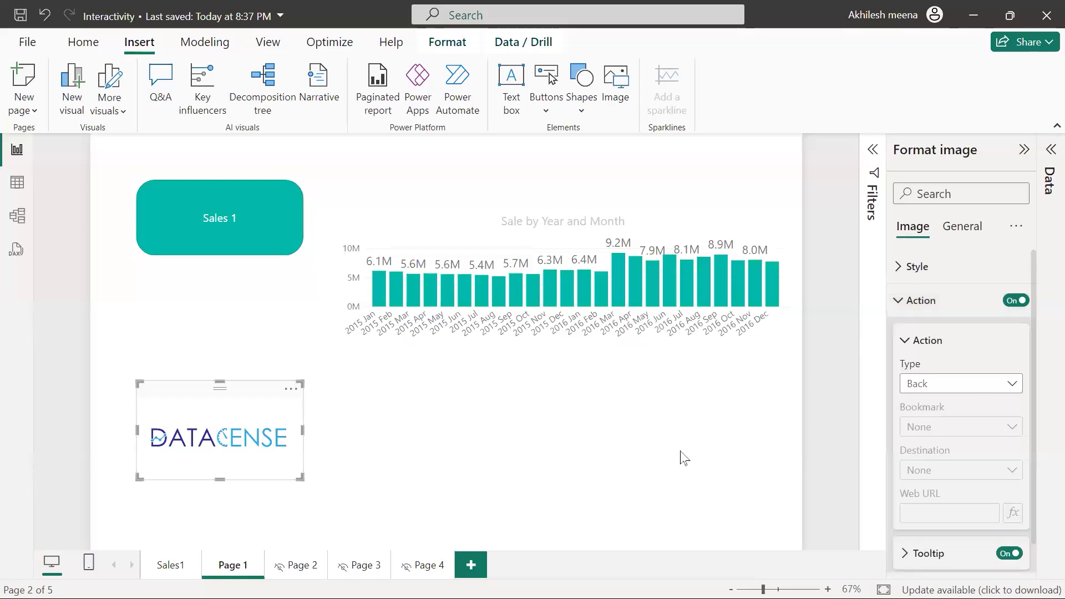
pyautogui.moveTo(221, 445)
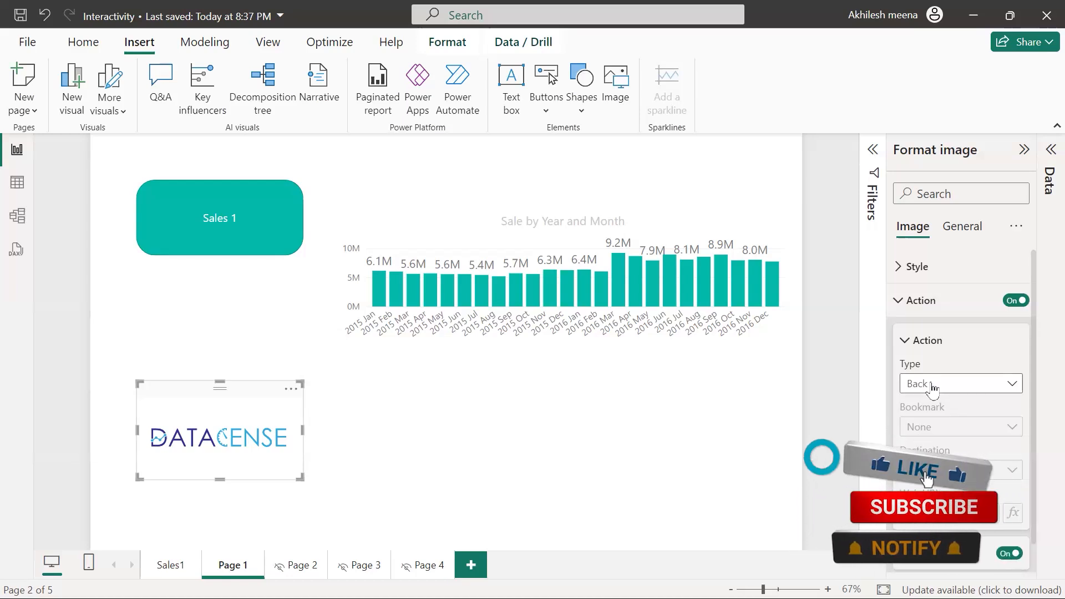
pyautogui.click(959, 384)
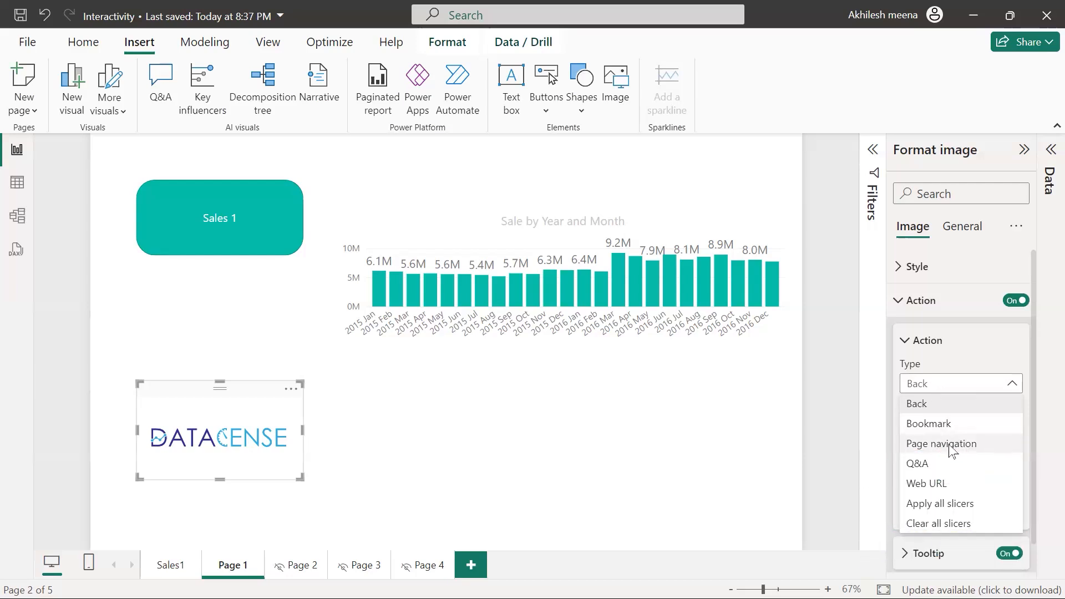
pyautogui.moveTo(953, 453)
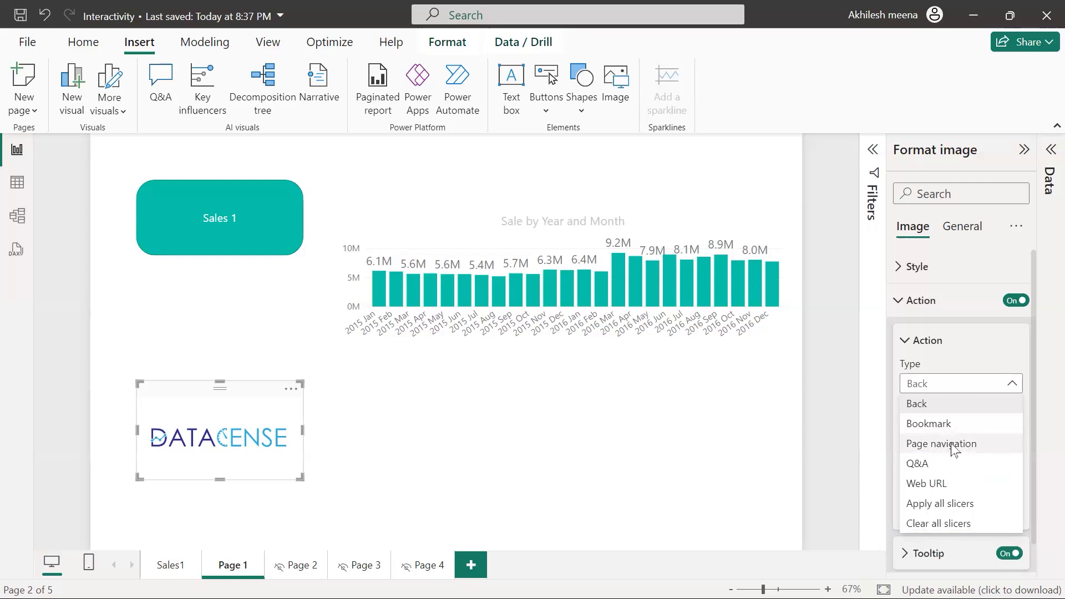
pyautogui.click(941, 444)
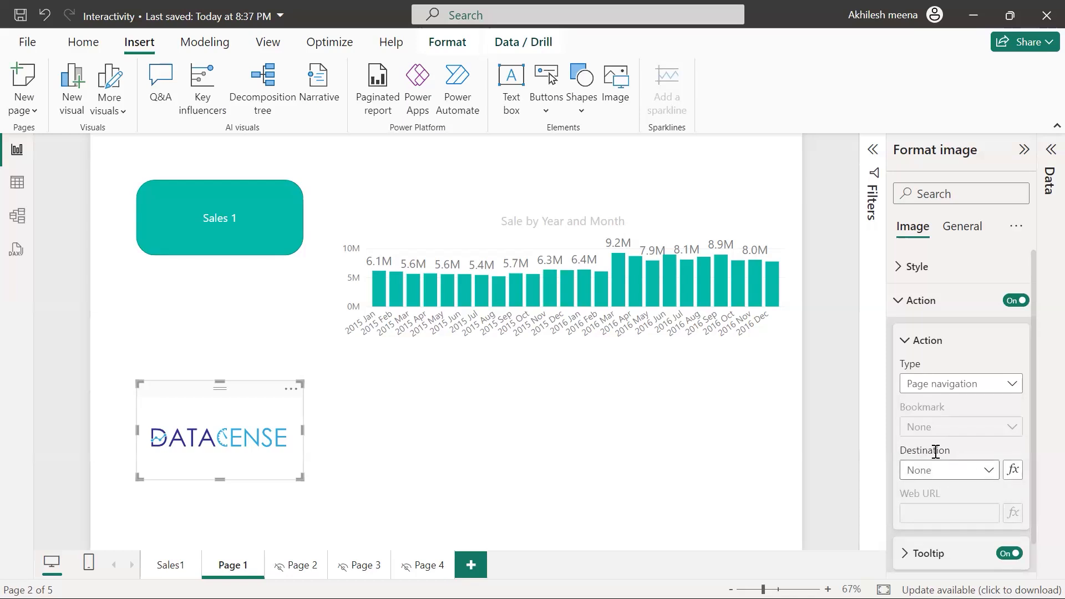
pyautogui.click(949, 470)
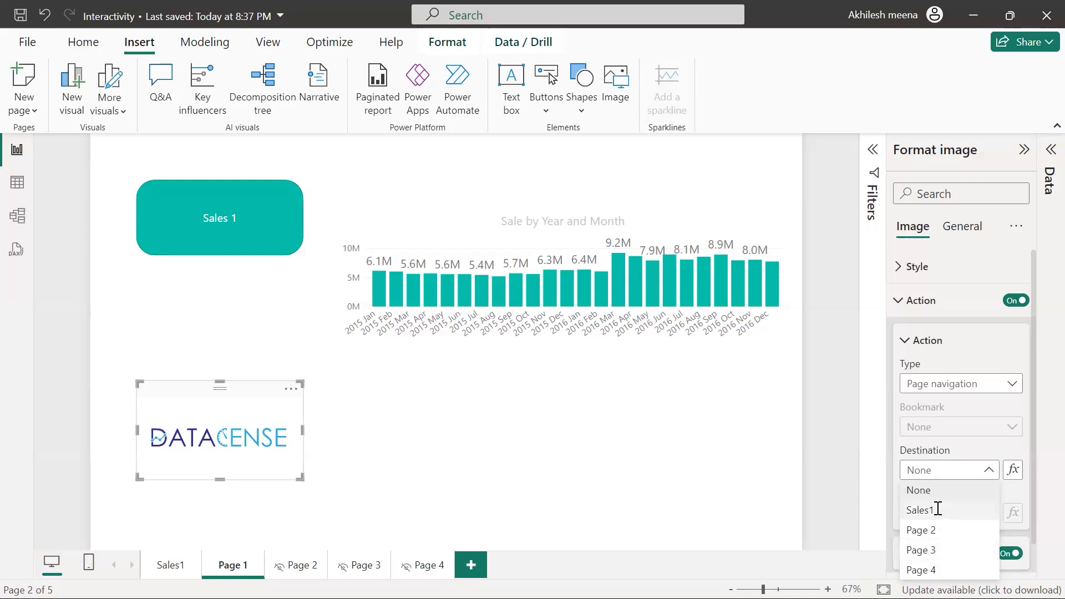
pyautogui.click(922, 511)
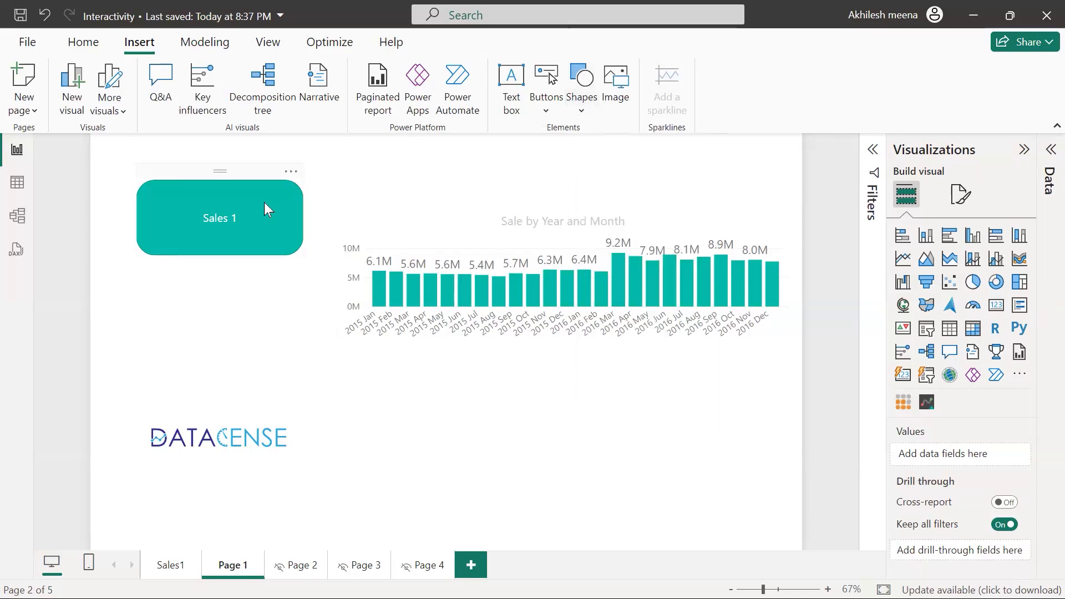
# - Enable the Sales 1 shape's Action as Page navigation with Page 3 as destination
pyautogui.click(218, 217)
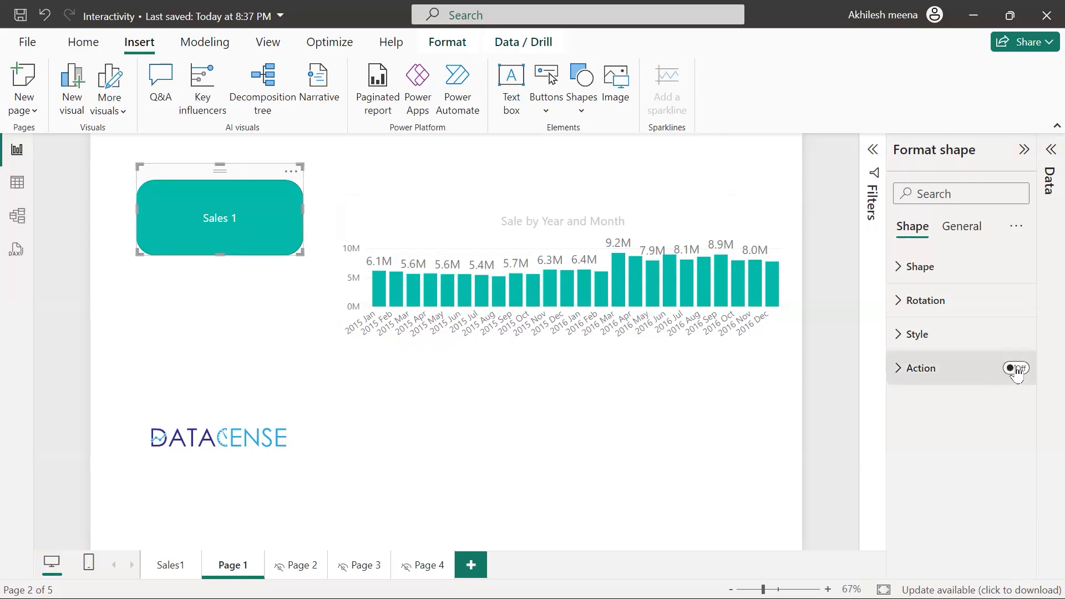
pyautogui.click(1014, 368)
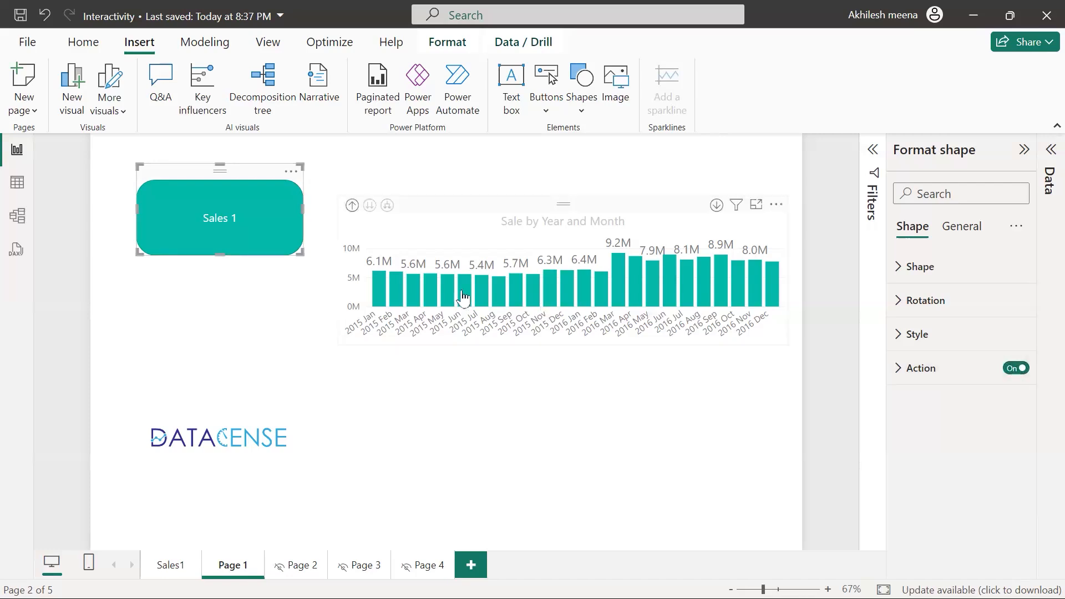
pyautogui.moveTo(254, 231)
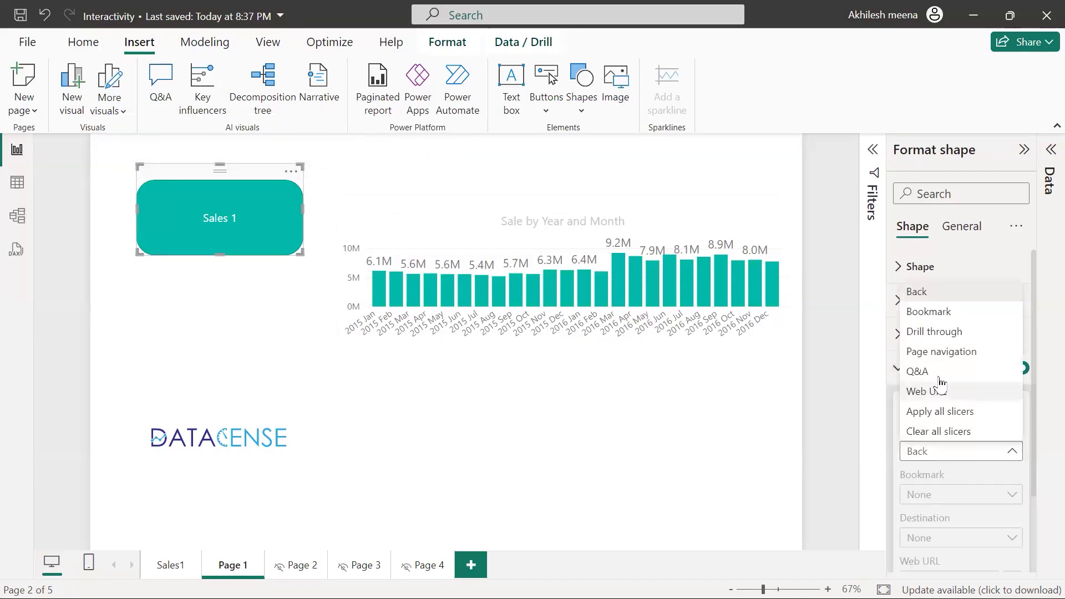
pyautogui.click(941, 351)
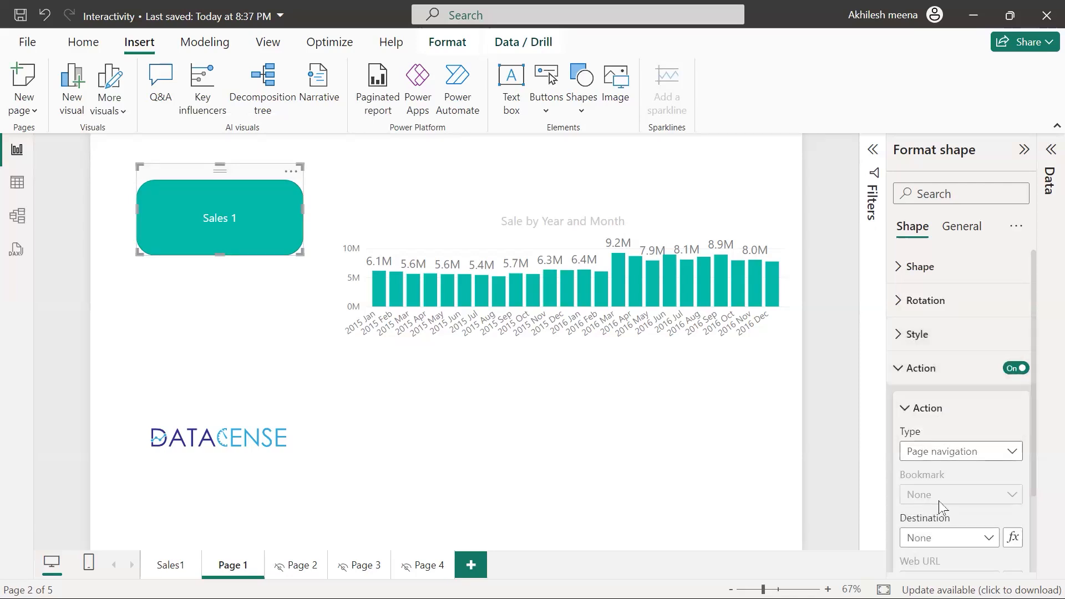
pyautogui.click(950, 538)
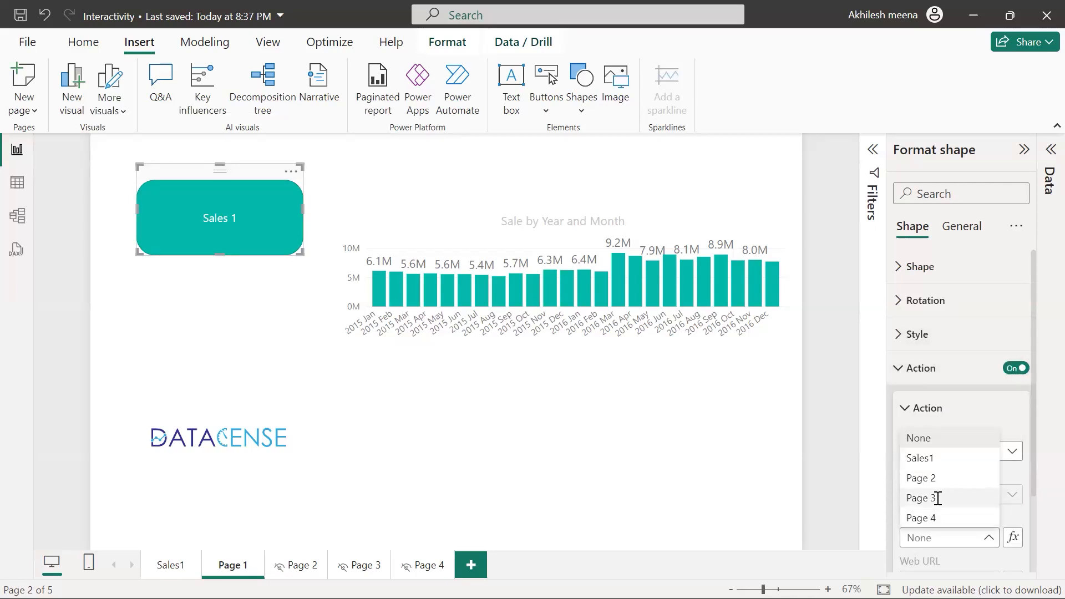
pyautogui.click(923, 498)
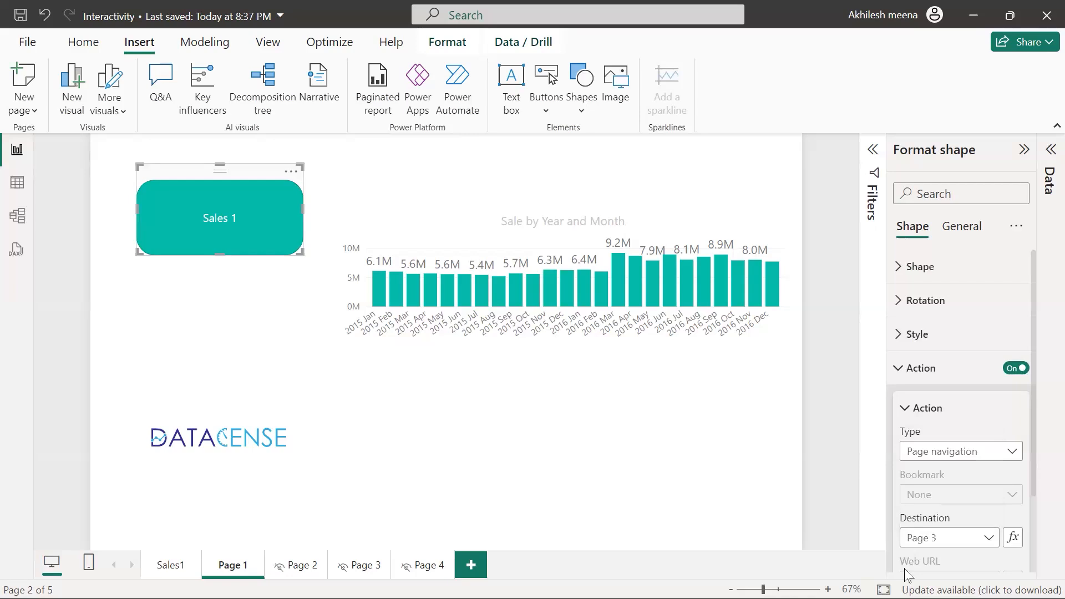
pyautogui.moveTo(359, 565)
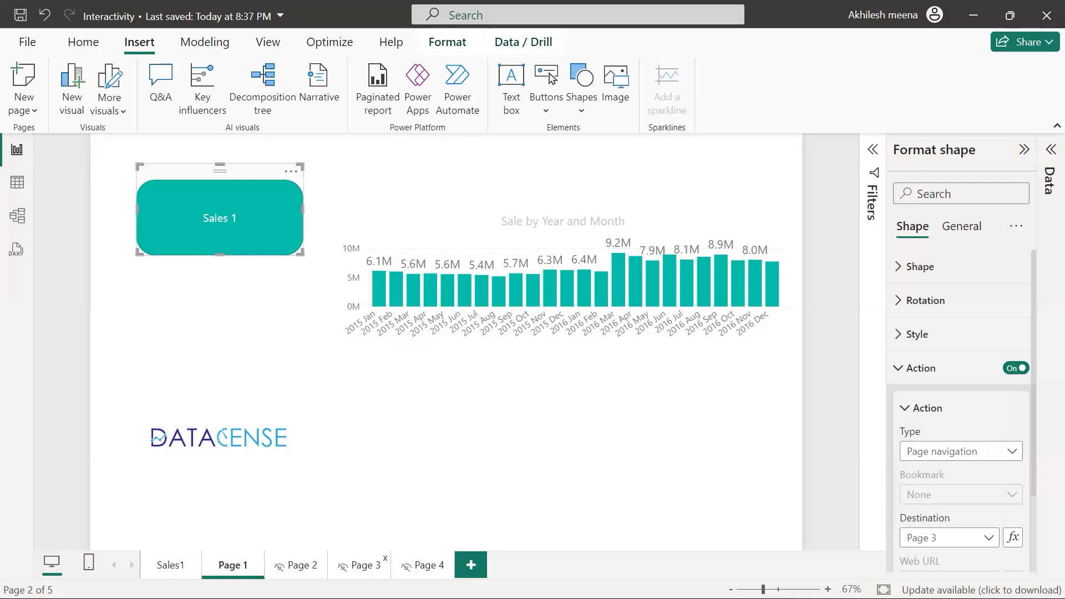
# - Copy the DataCense logo from Page 1 and paste it onto Page 3
pyautogui.click(170, 566)
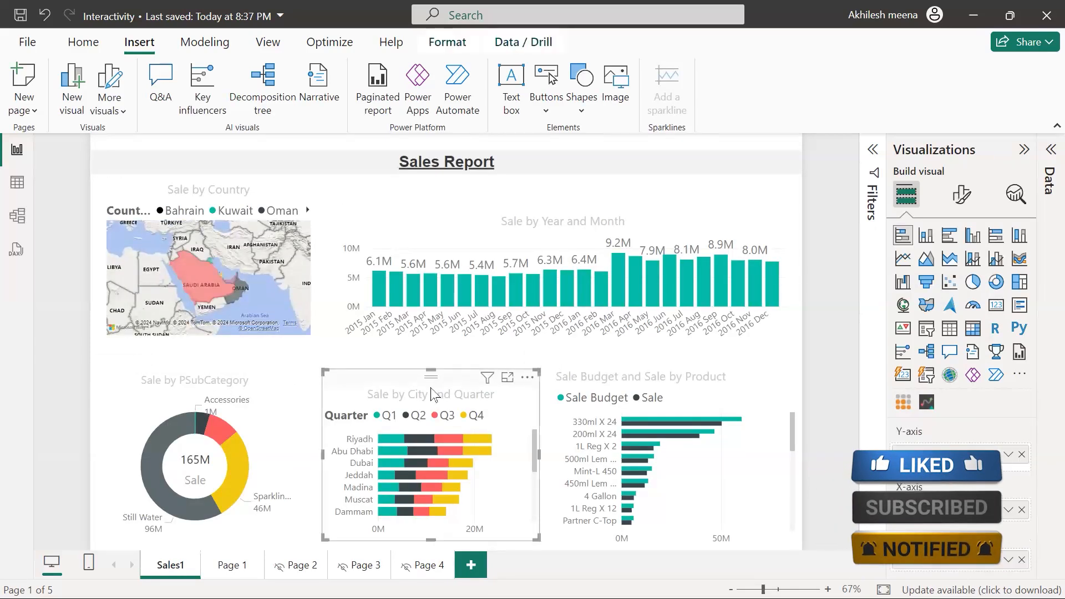
pyautogui.click(366, 566)
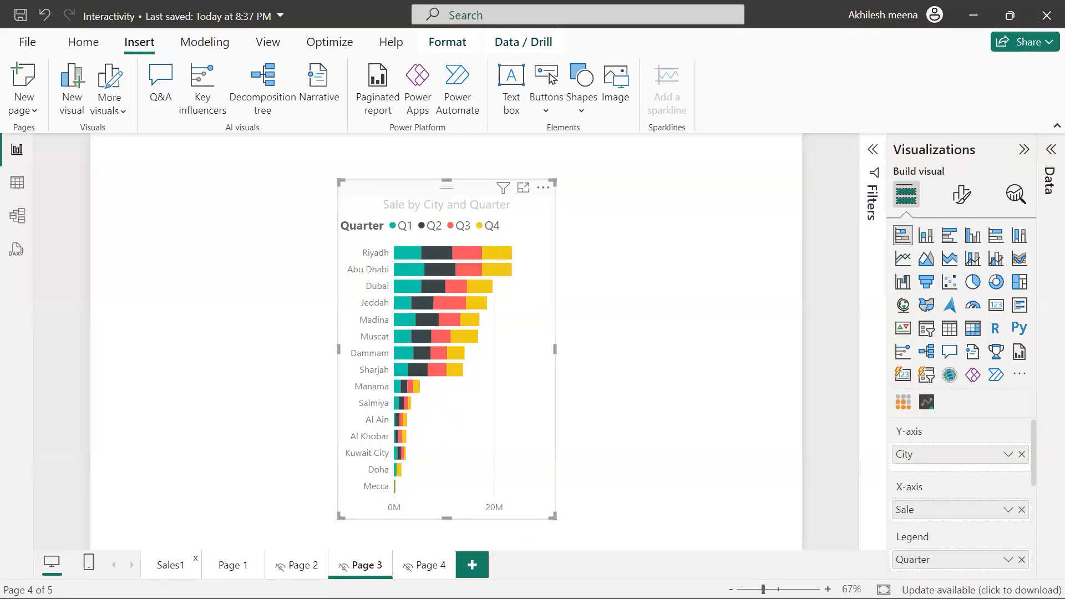
pyautogui.click(233, 565)
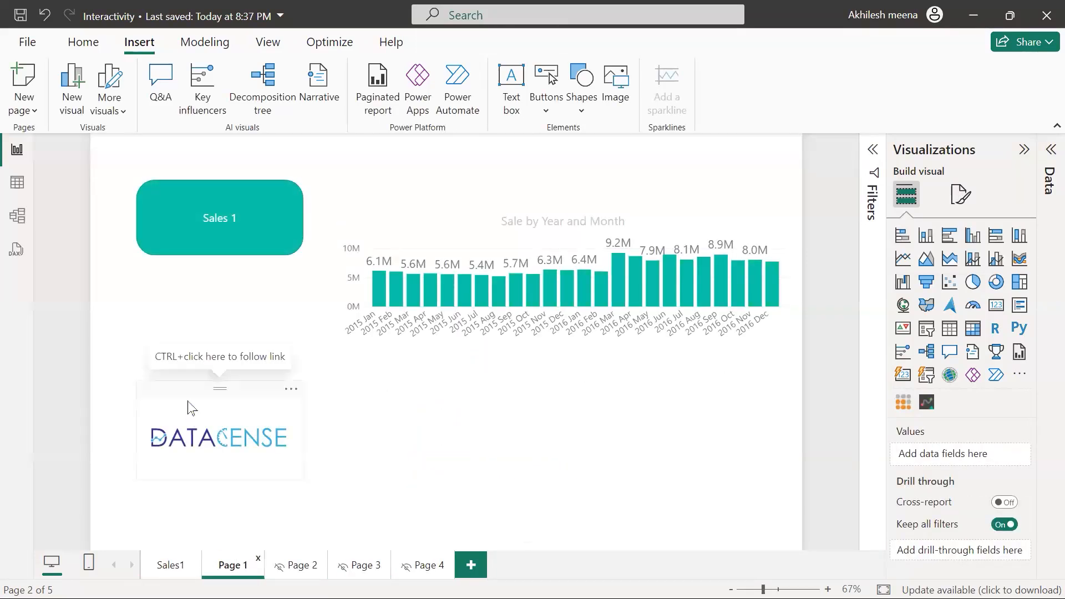
pyautogui.click(219, 432)
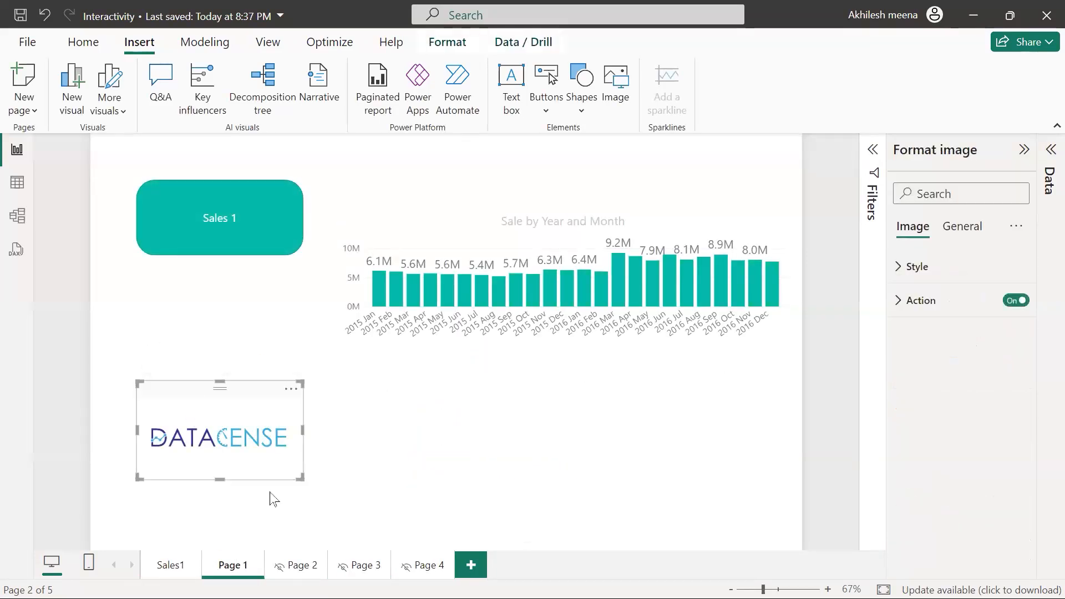
pyautogui.click(365, 566)
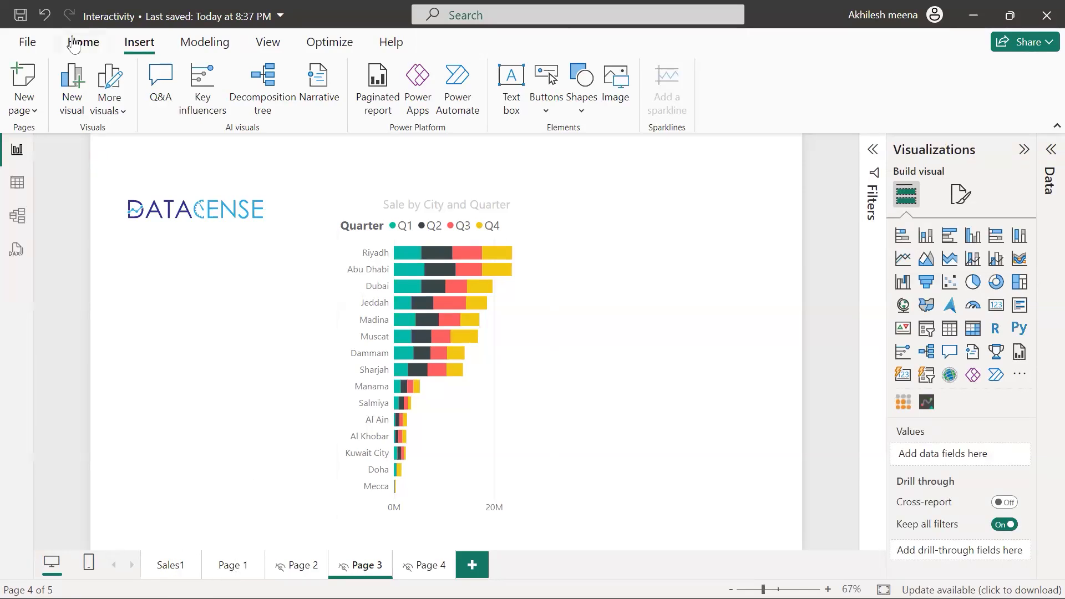
# - Publish the Interactivity report from the Sales1 page to the 00 Training Demo workspace
pyautogui.click(82, 42)
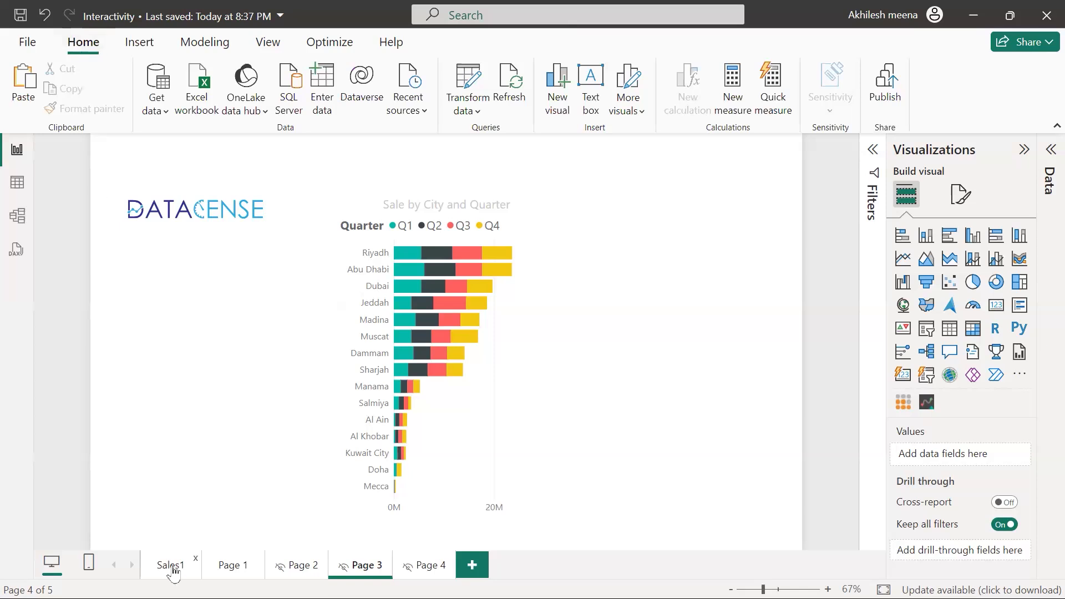
pyautogui.click(171, 565)
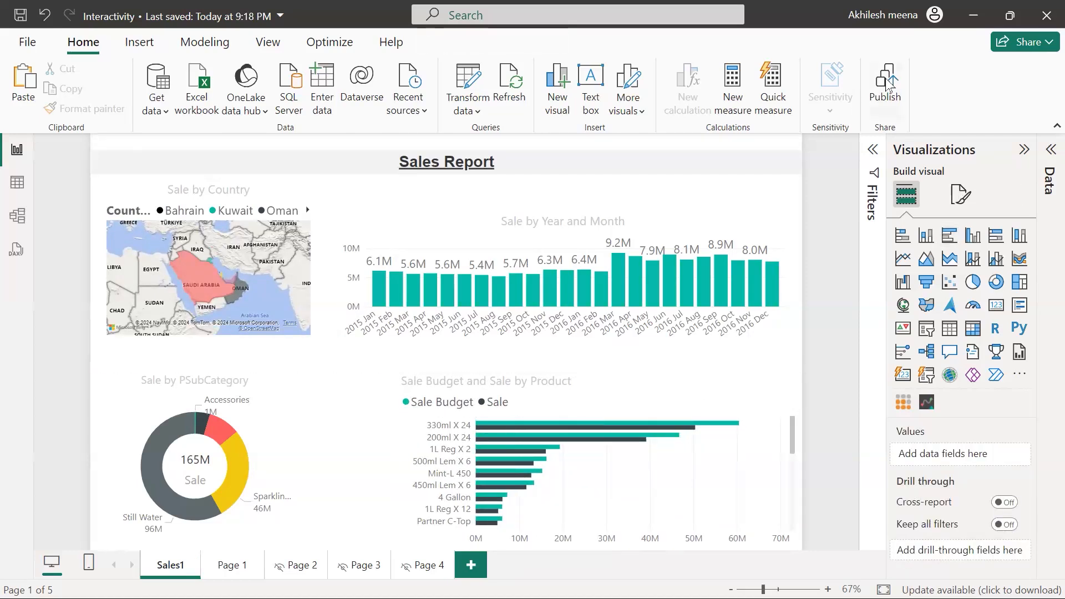
pyautogui.click(885, 84)
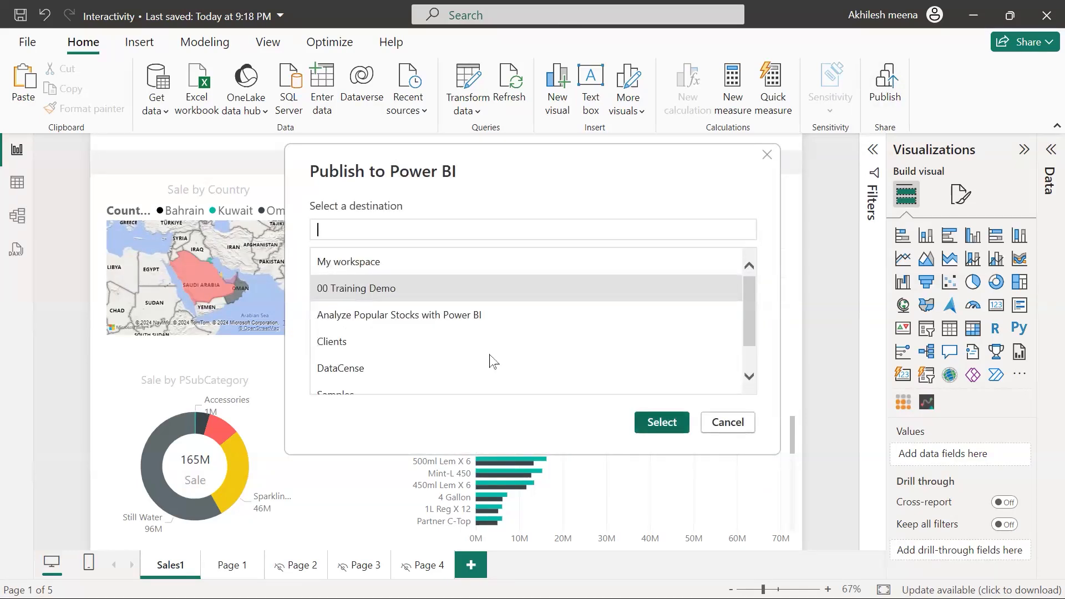
pyautogui.click(661, 422)
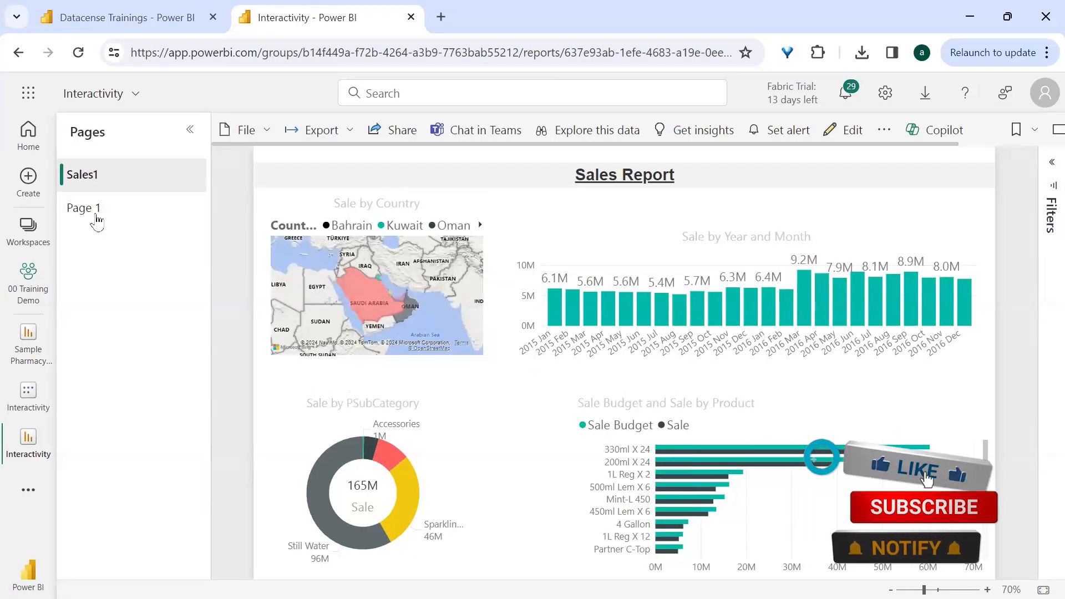
# - Switch between Page 1 and Sales1, then confirm the Sales 1 shape opens Page 3
pyautogui.click(82, 208)
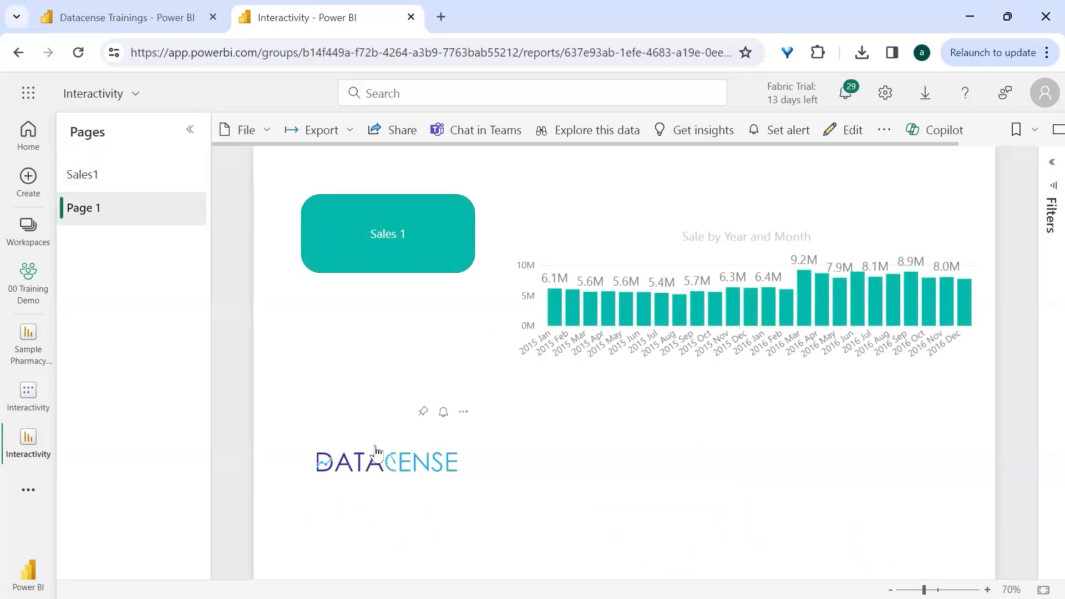
pyautogui.click(82, 175)
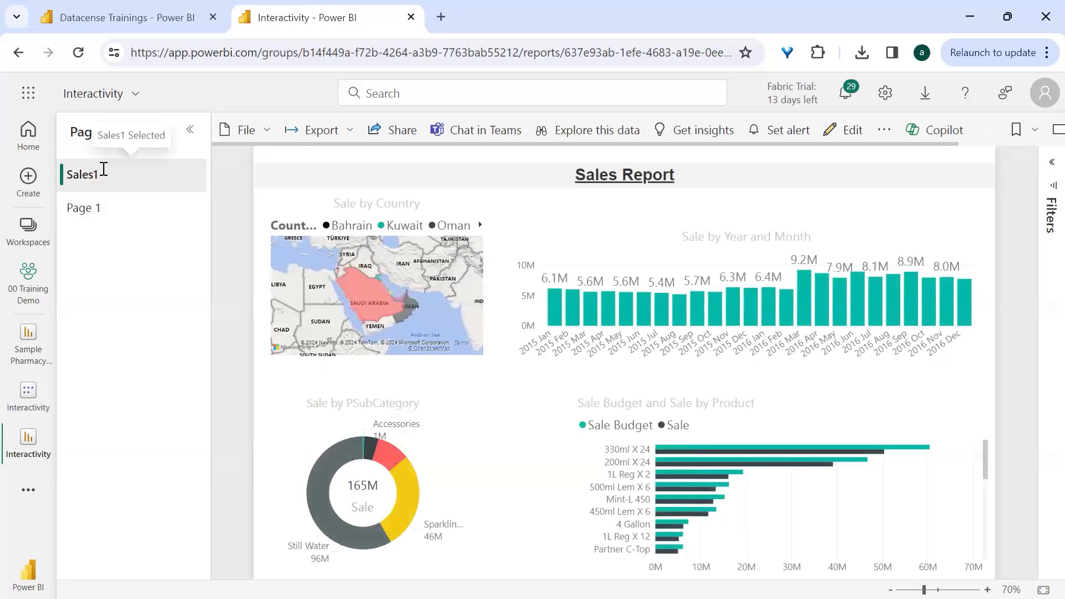
pyautogui.click(83, 207)
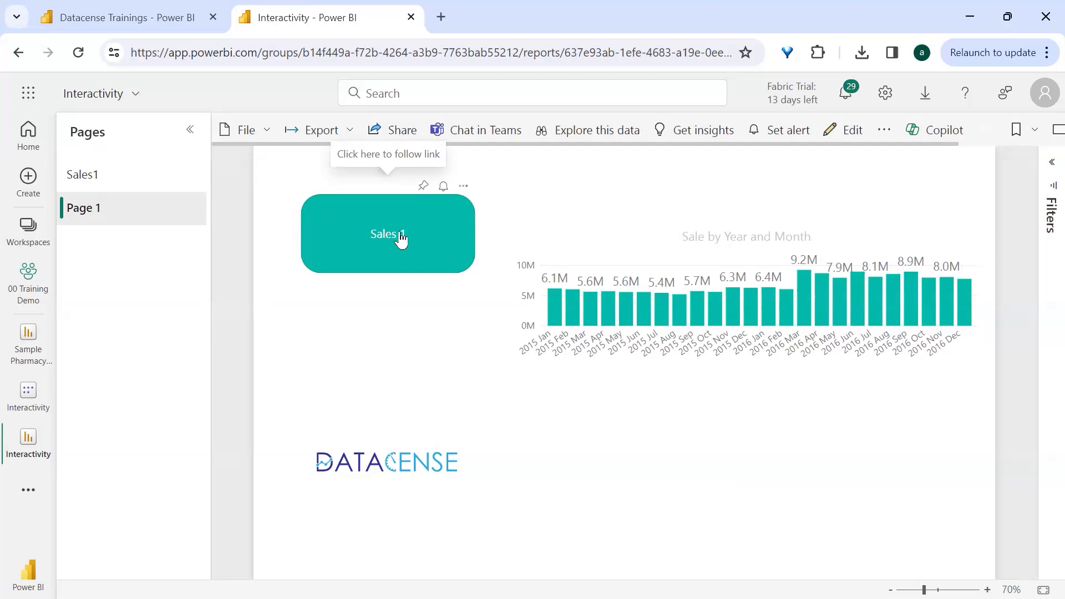
pyautogui.click(388, 233)
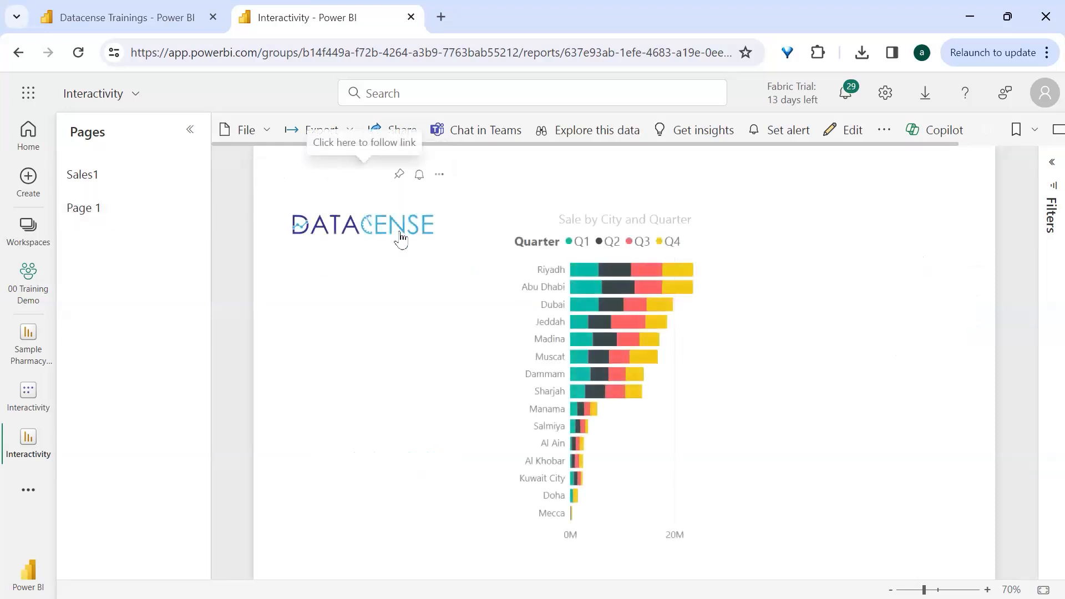
pyautogui.moveTo(408, 218)
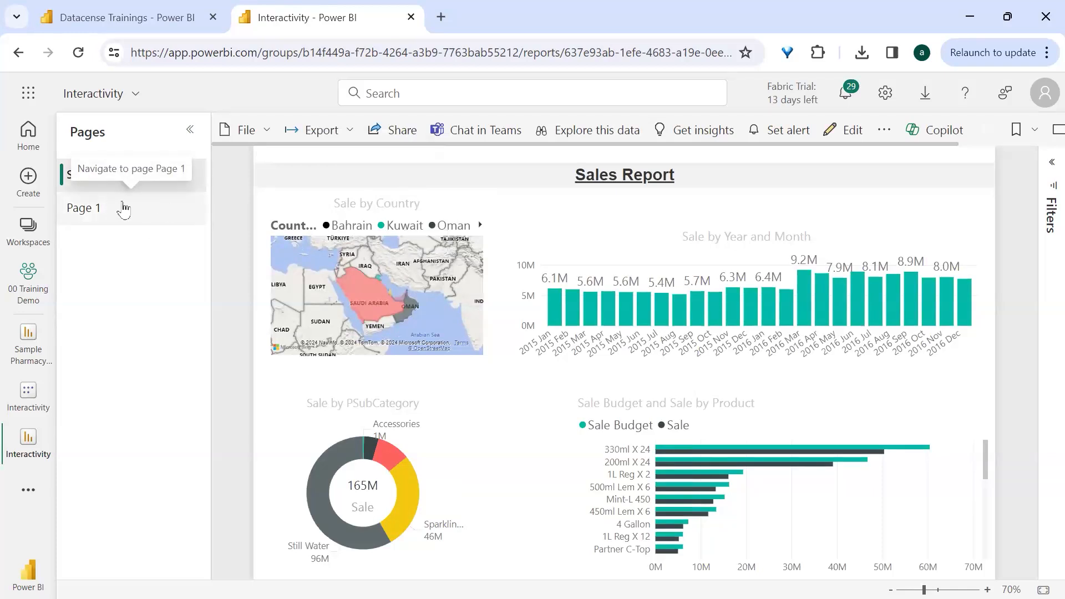
pyautogui.click(84, 208)
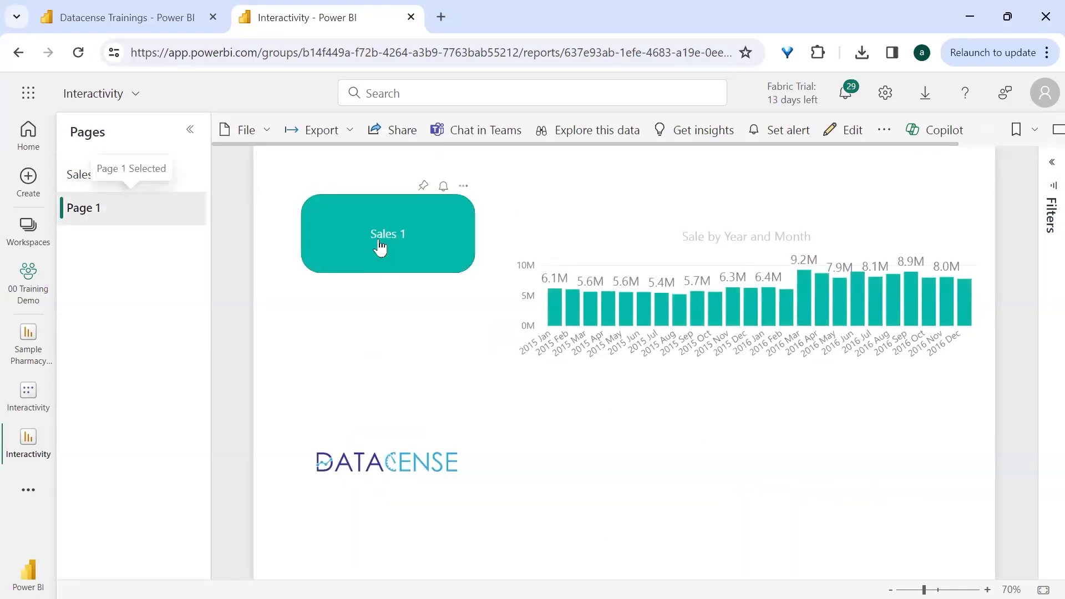
pyautogui.moveTo(387, 263)
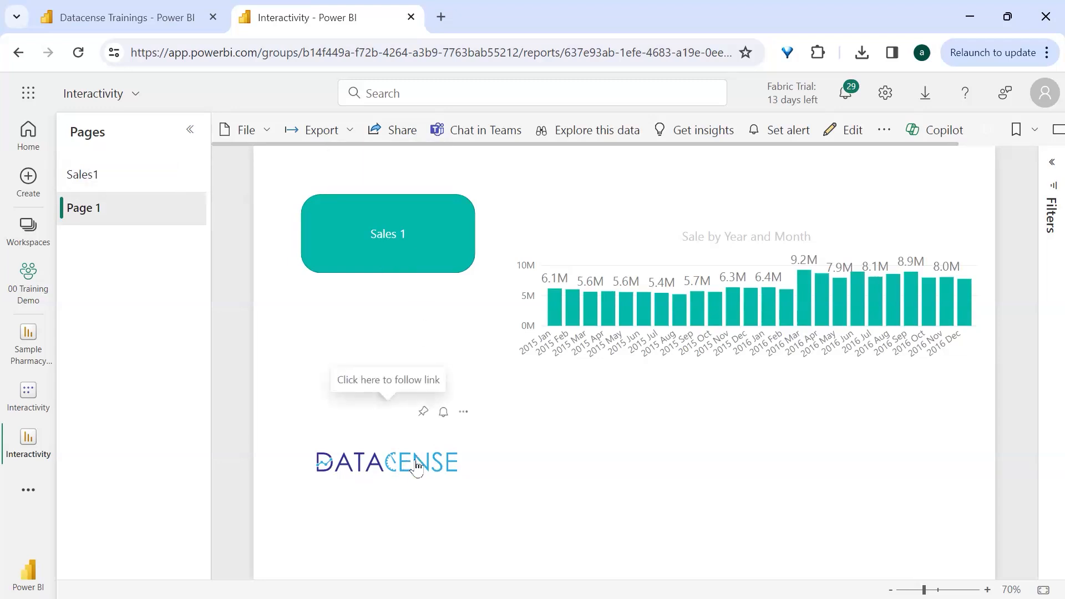
pyautogui.moveTo(422, 294)
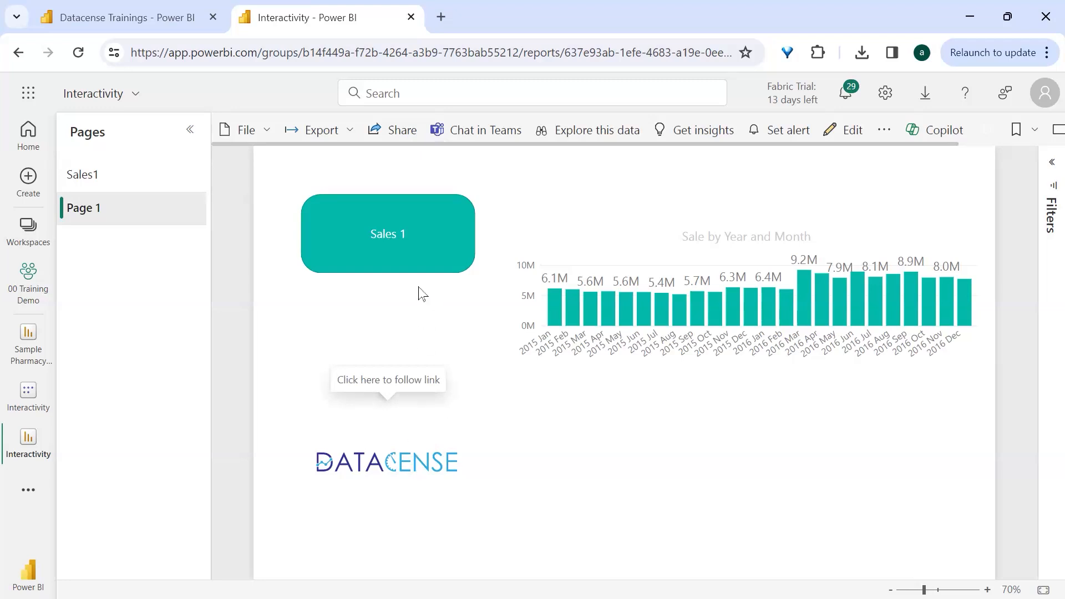
pyautogui.moveTo(358, 291)
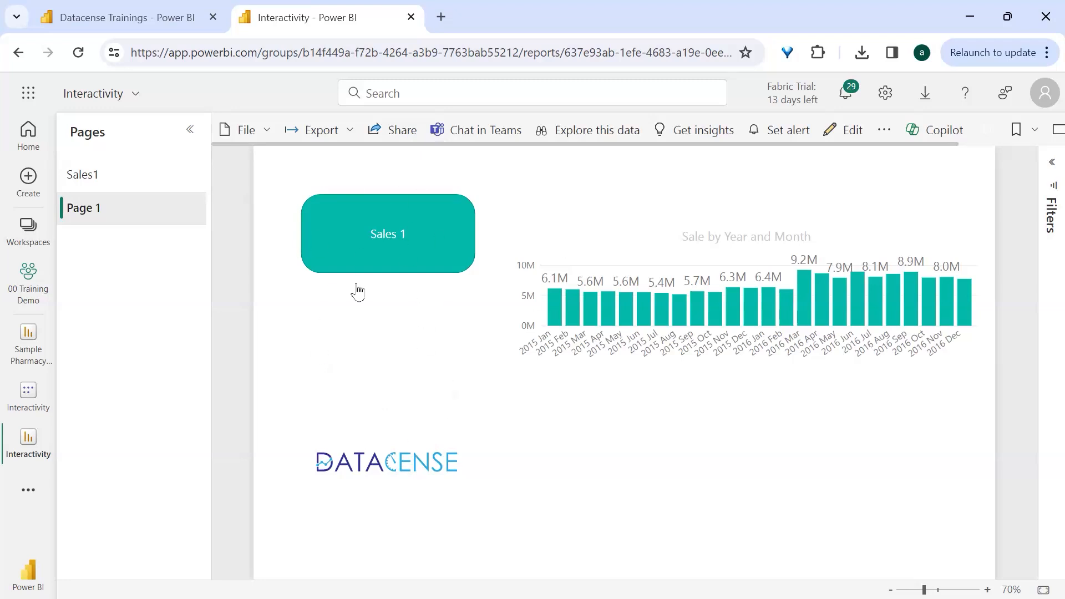
pyautogui.moveTo(429, 332)
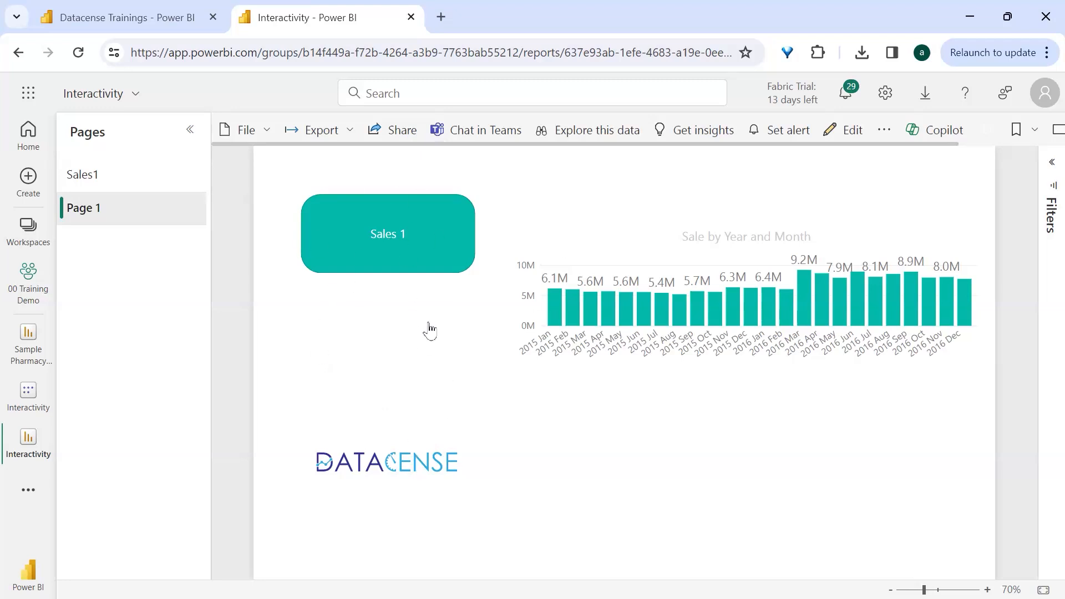